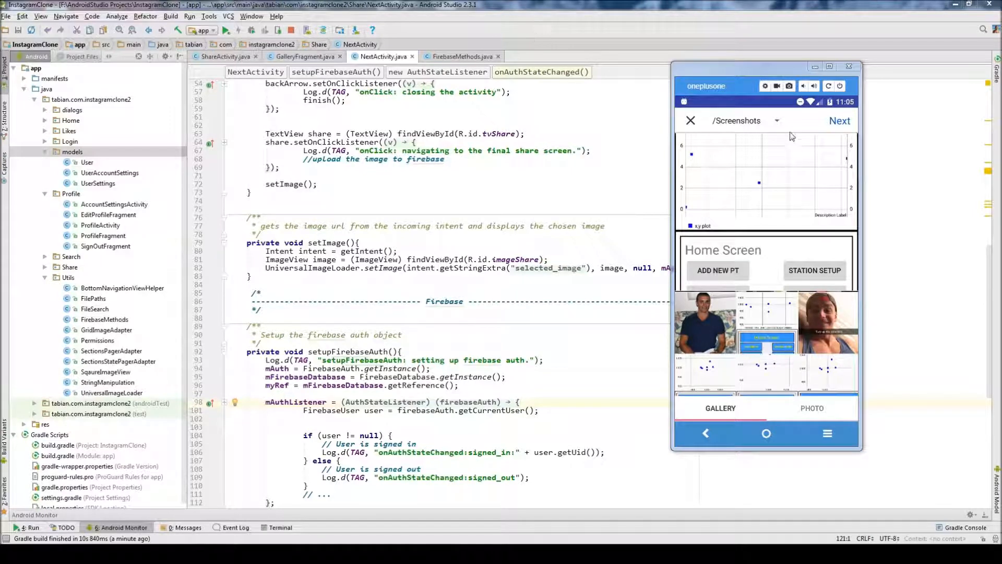
pyautogui.moveTo(756, 150)
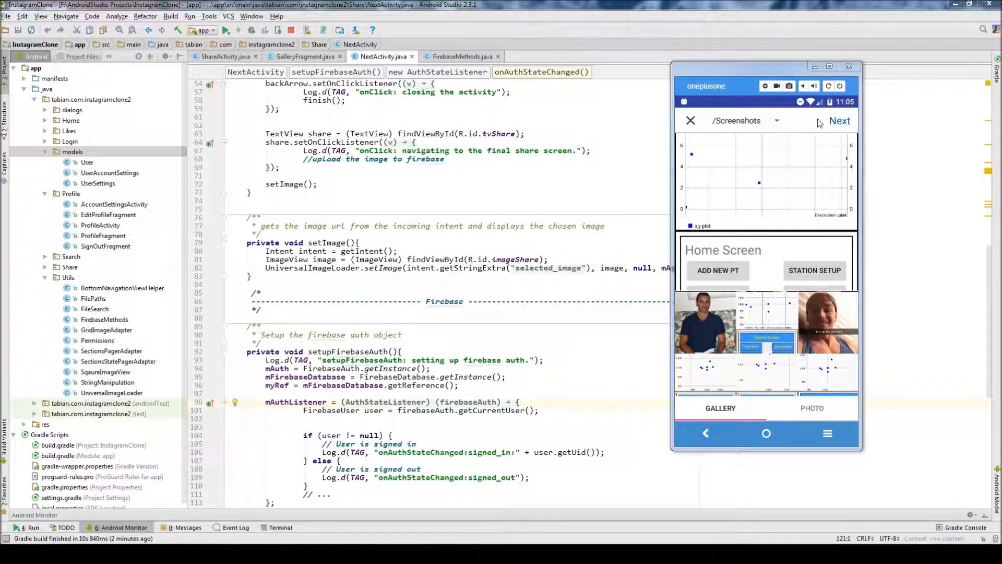
# - Advance the app to the share screen and type a description with #tag and #codingwithmitch
pyautogui.click(777, 121)
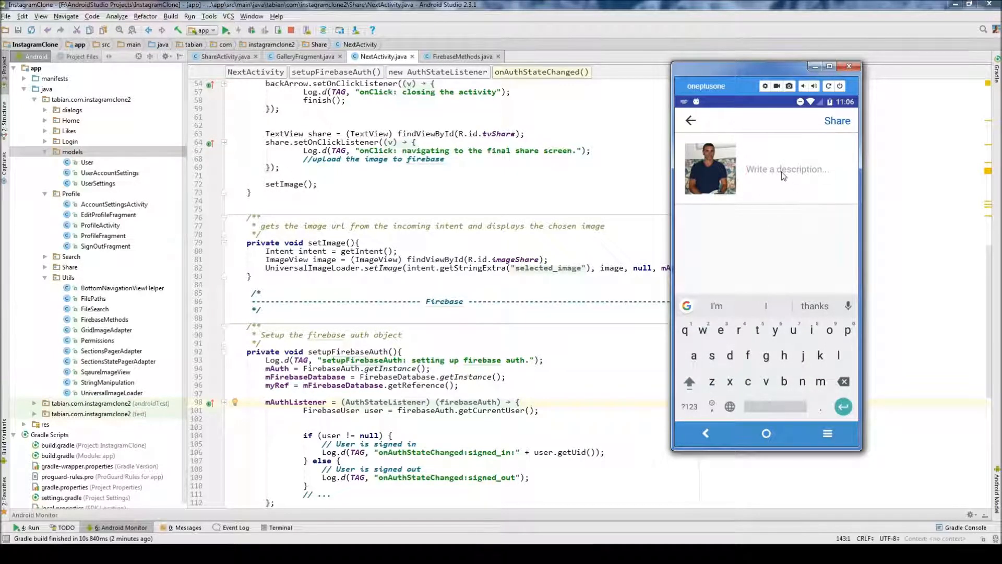
pyautogui.write('some description')
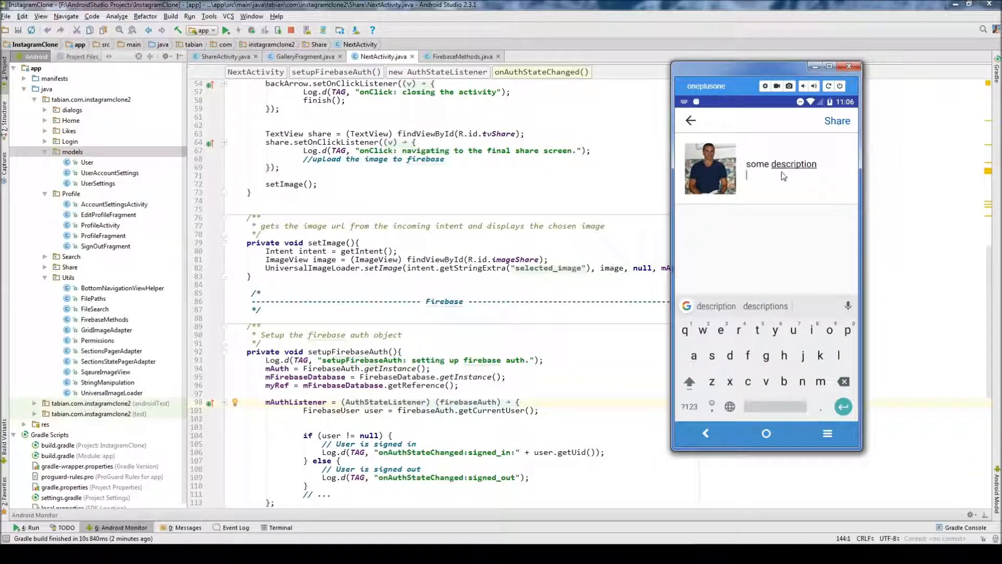
pyautogui.write('#tag')
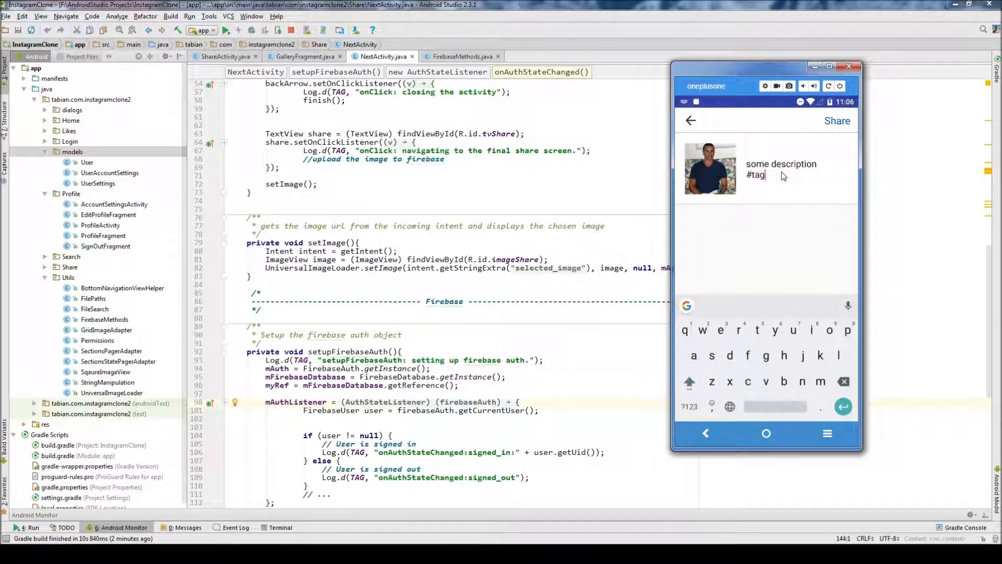
pyautogui.write('mitch')
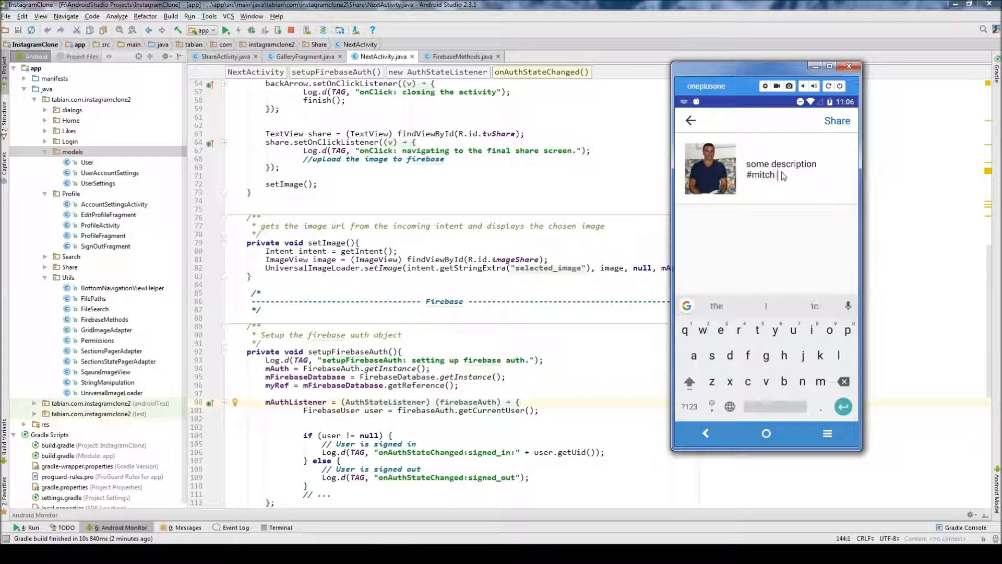
pyautogui.write('#codingwithmit')
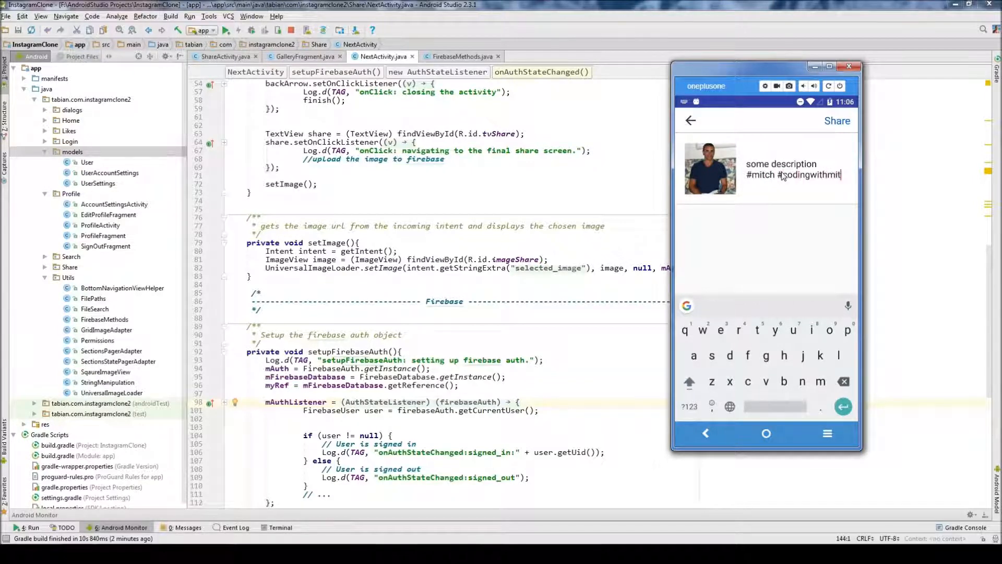
pyautogui.write('ch')
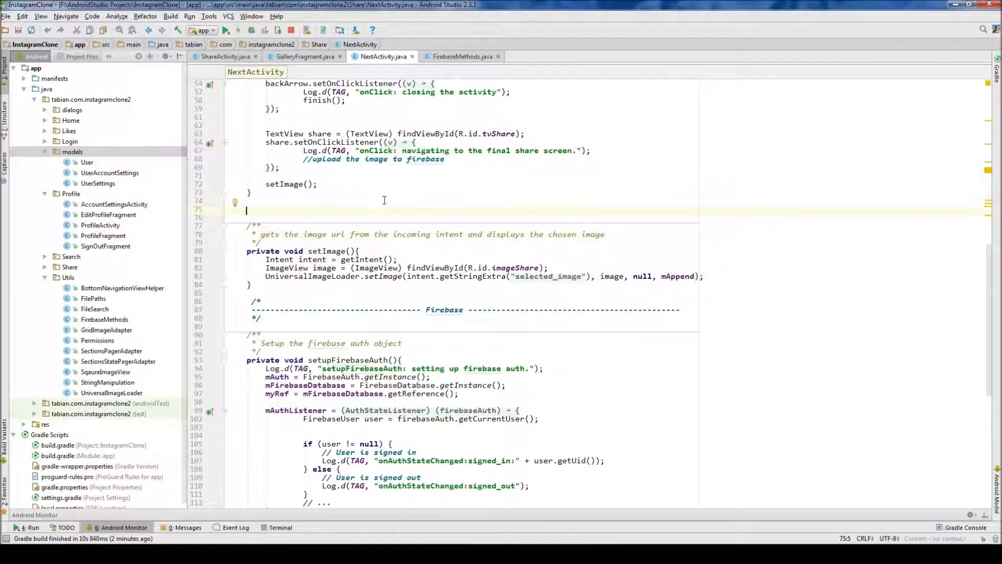
pyautogui.moveTo(414, 209)
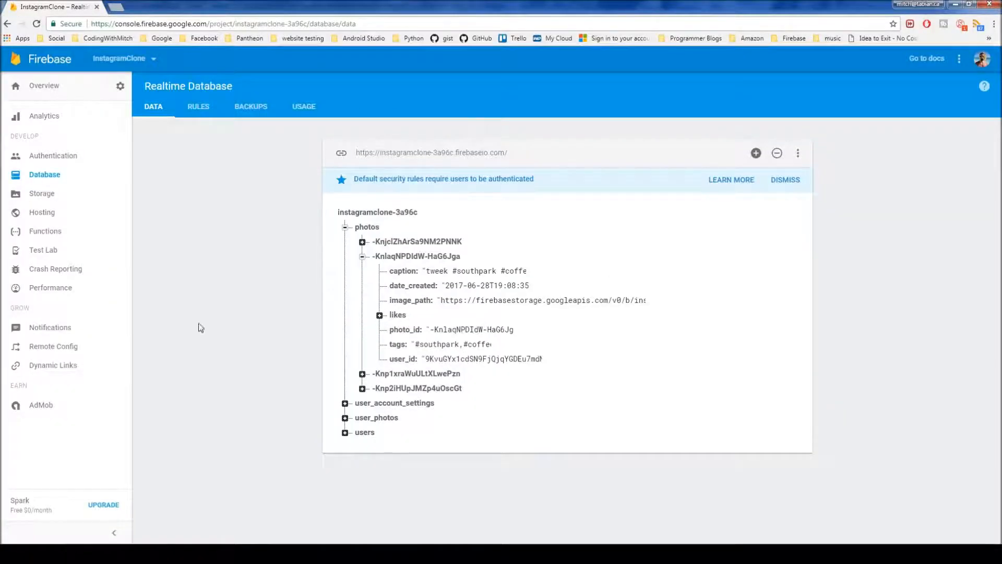
pyautogui.moveTo(282, 217)
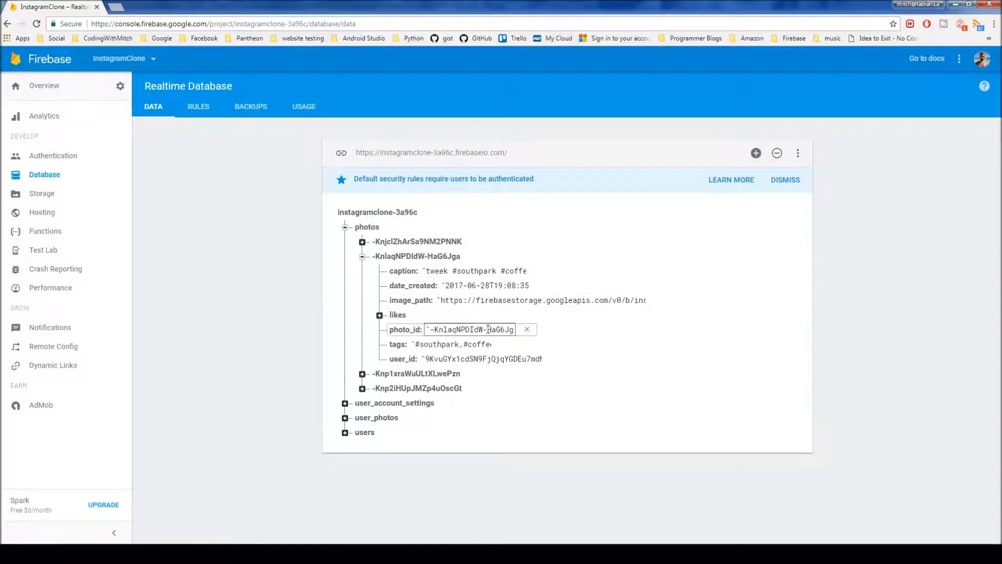
pyautogui.click(896, 320)
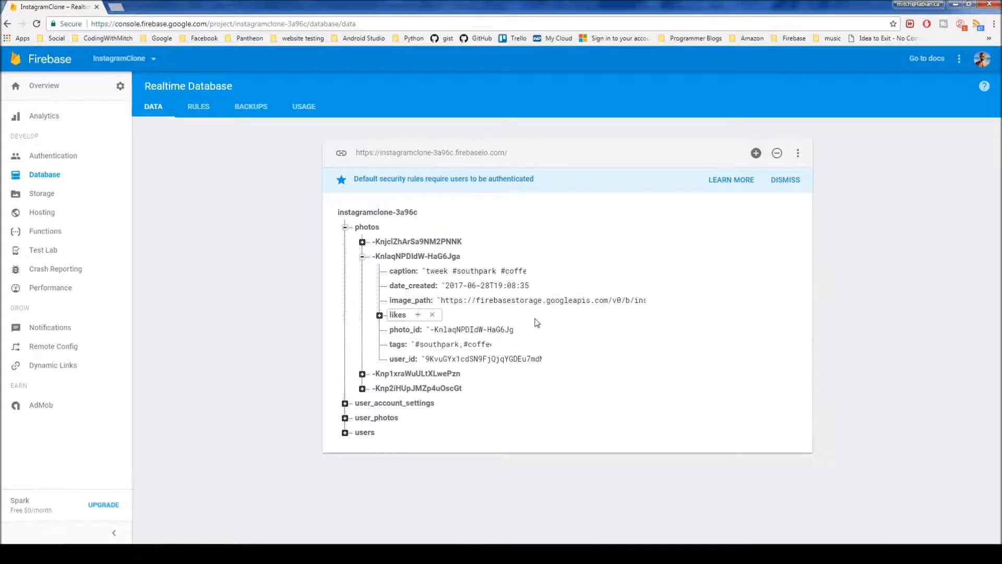
pyautogui.moveTo(570, 323)
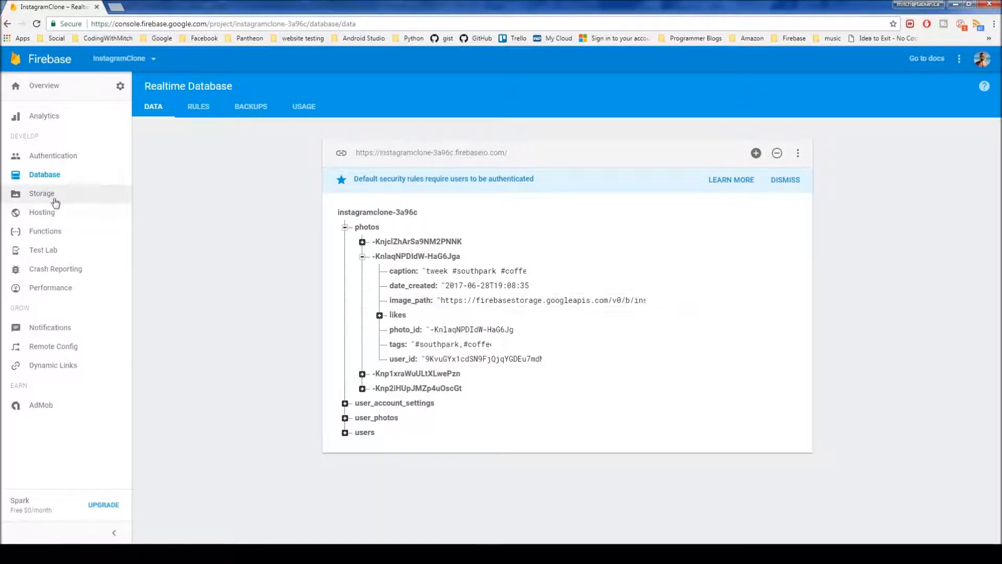
pyautogui.click(541, 300)
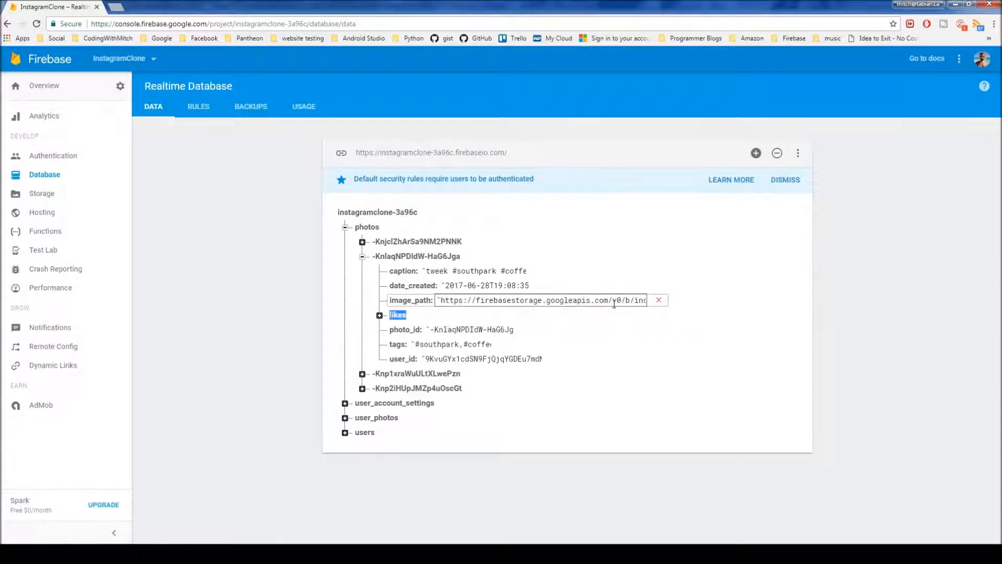
pyautogui.doubleClick(567, 300)
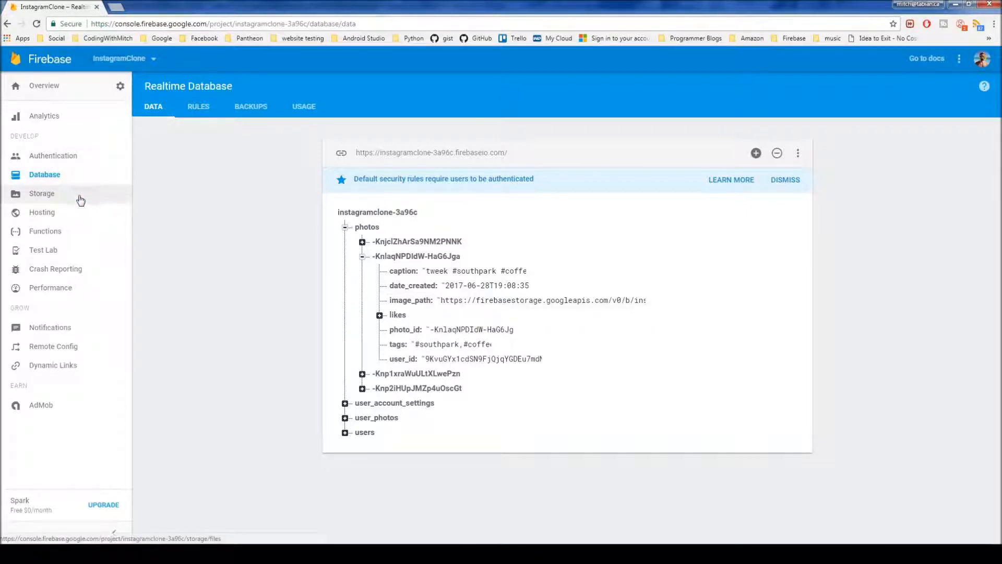
pyautogui.click(41, 193)
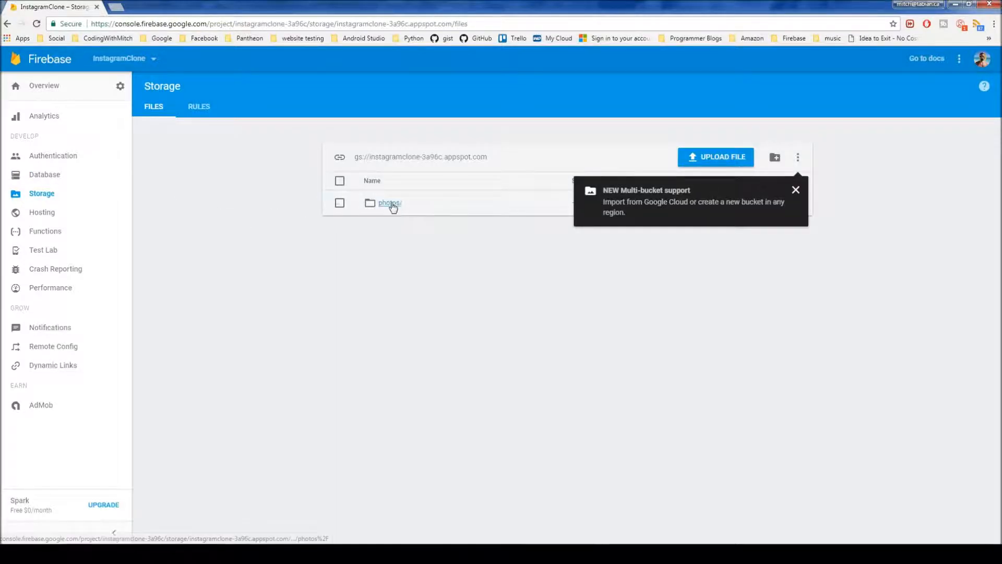
pyautogui.click(390, 203)
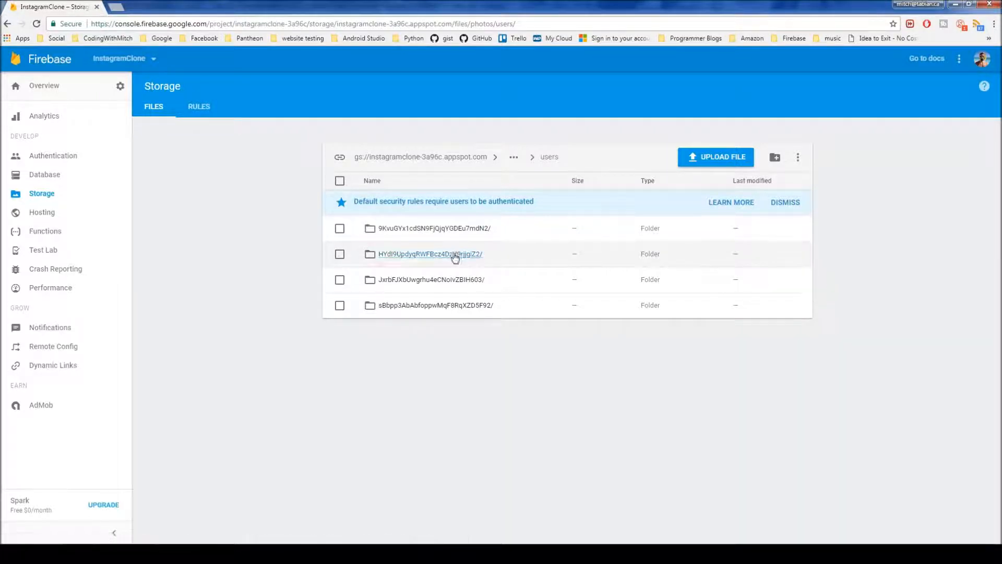
pyautogui.click(44, 174)
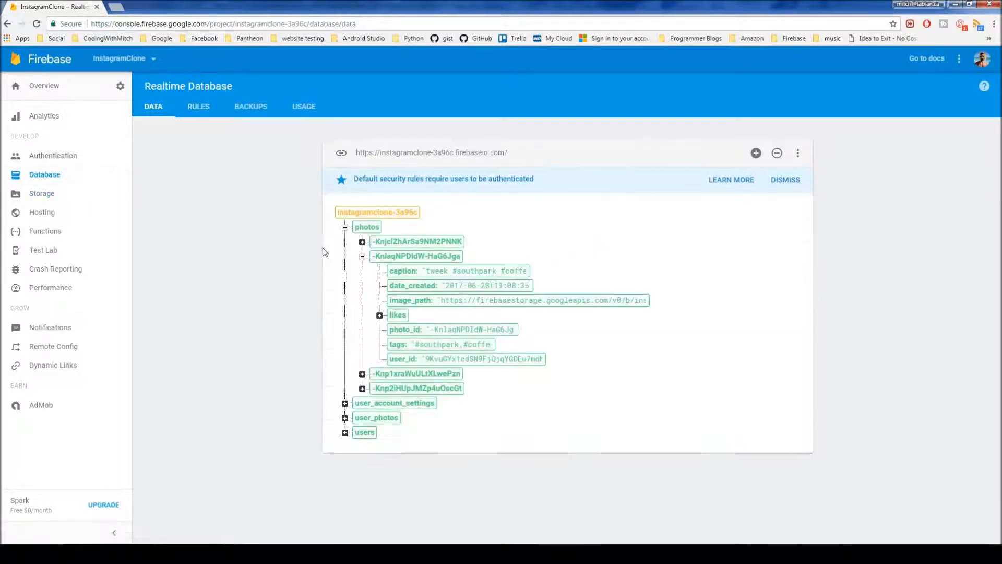
# - Inspect a photo entry's date_created and image_path values, then collapse the entry
pyautogui.click(484, 285)
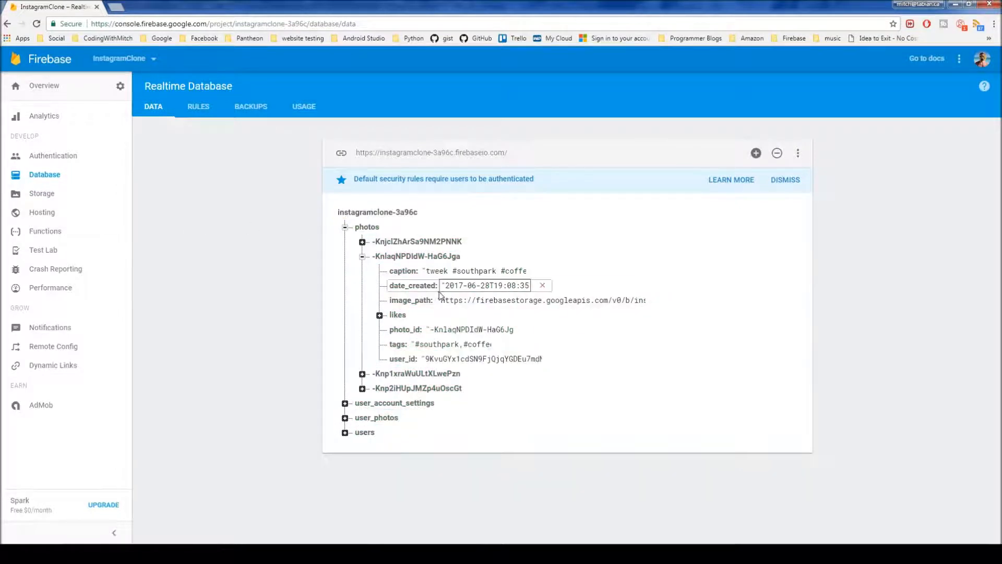
pyautogui.click(541, 299)
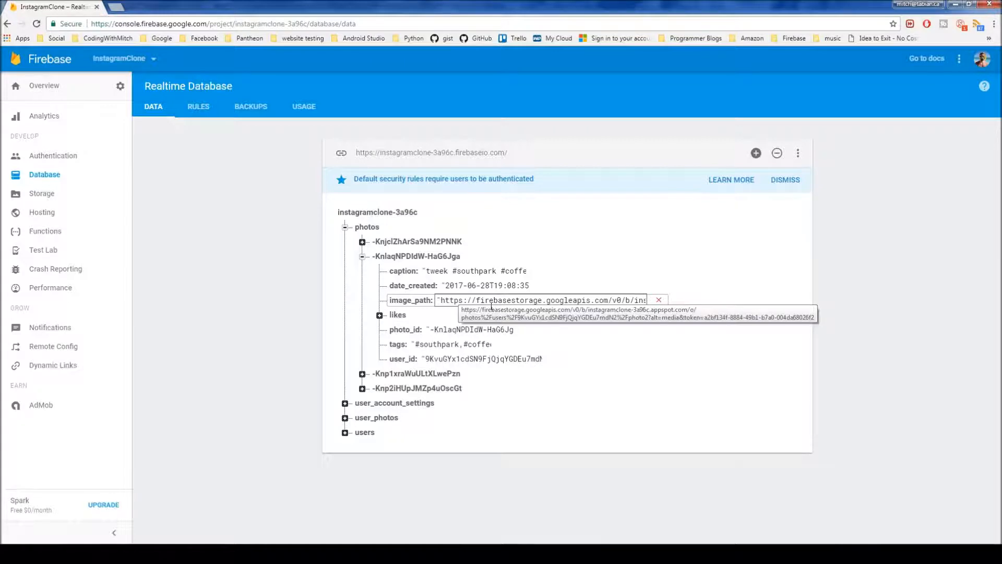
pyautogui.click(361, 256)
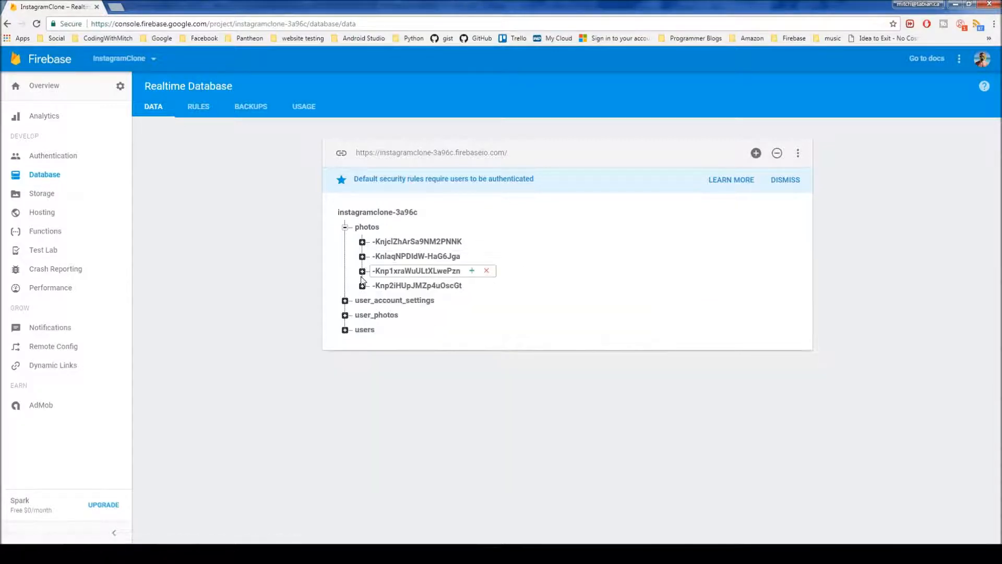
pyautogui.moveTo(367, 227)
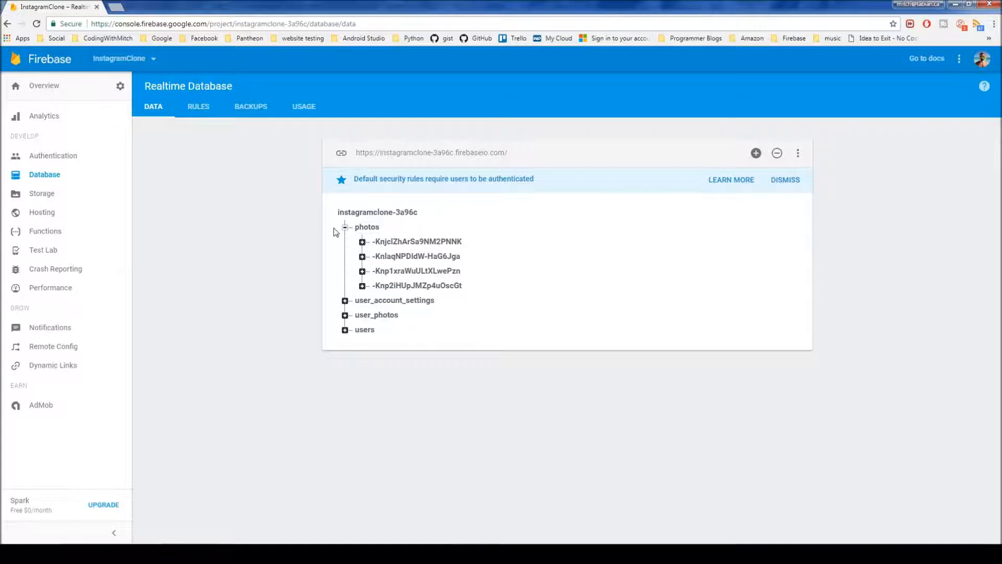
pyautogui.click(376, 314)
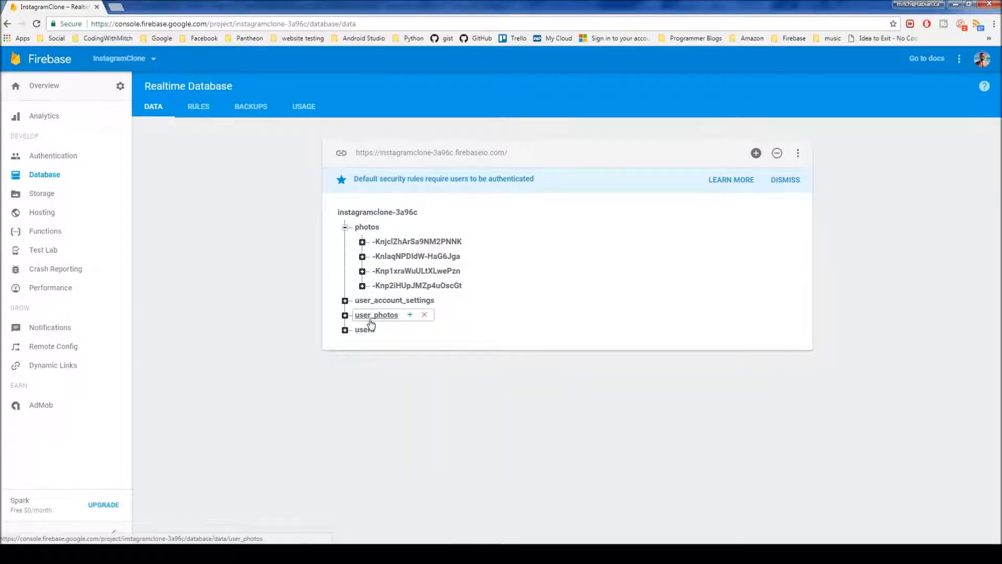
# - Expand user_photos to reveal the user's two photo entries, collapsing the photos list above
pyautogui.click(345, 227)
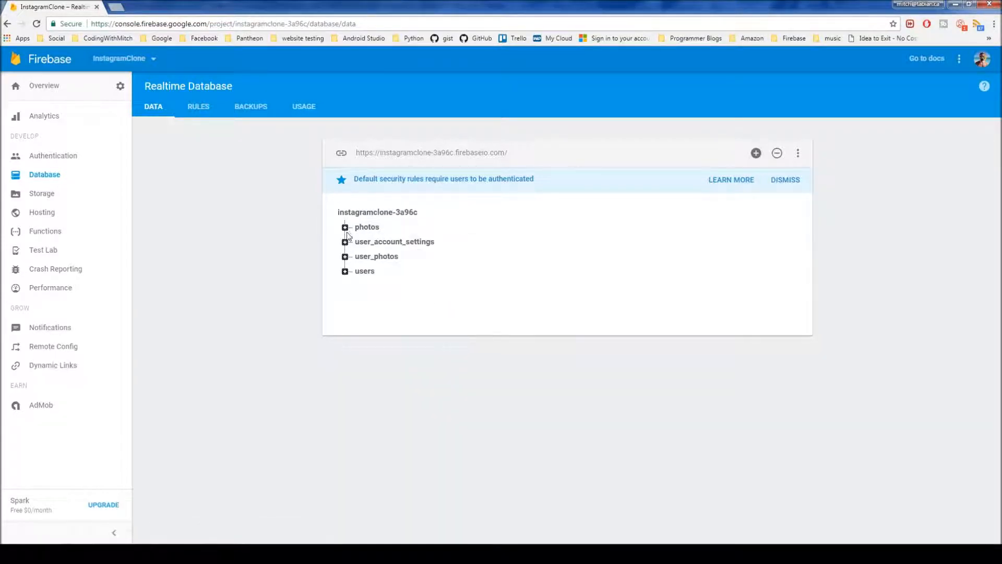
pyautogui.click(345, 227)
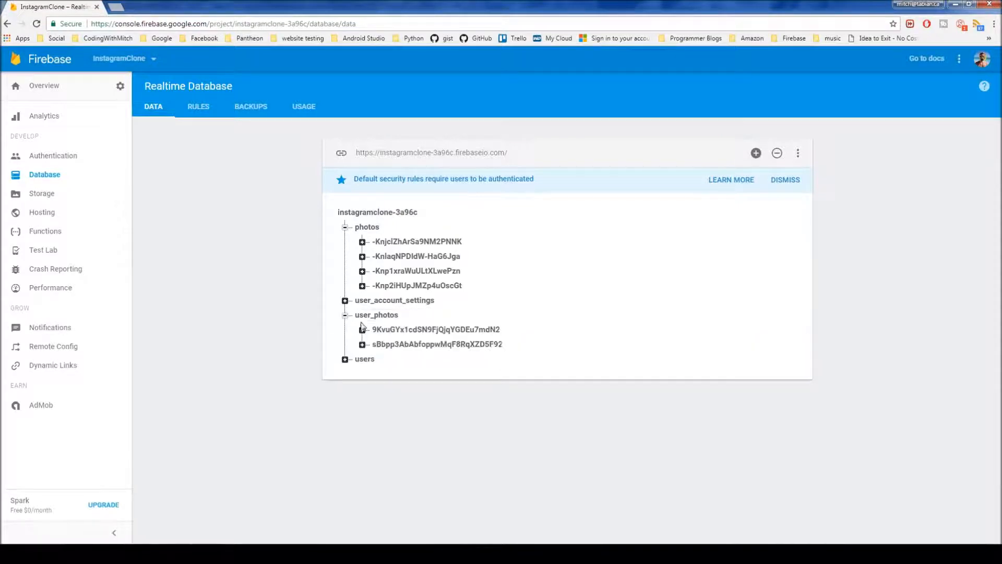
pyautogui.click(416, 255)
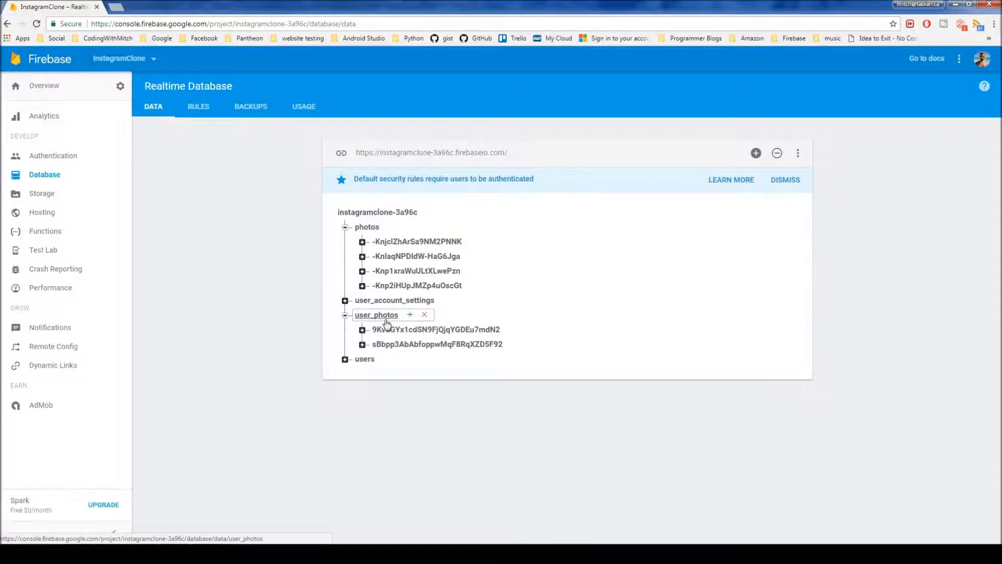
pyautogui.moveTo(436, 329)
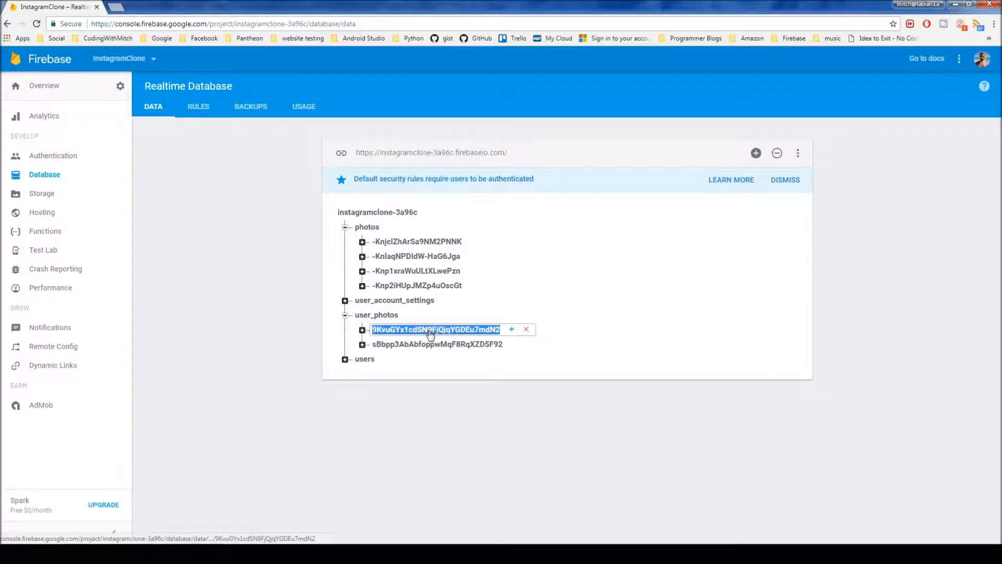
pyautogui.click(361, 330)
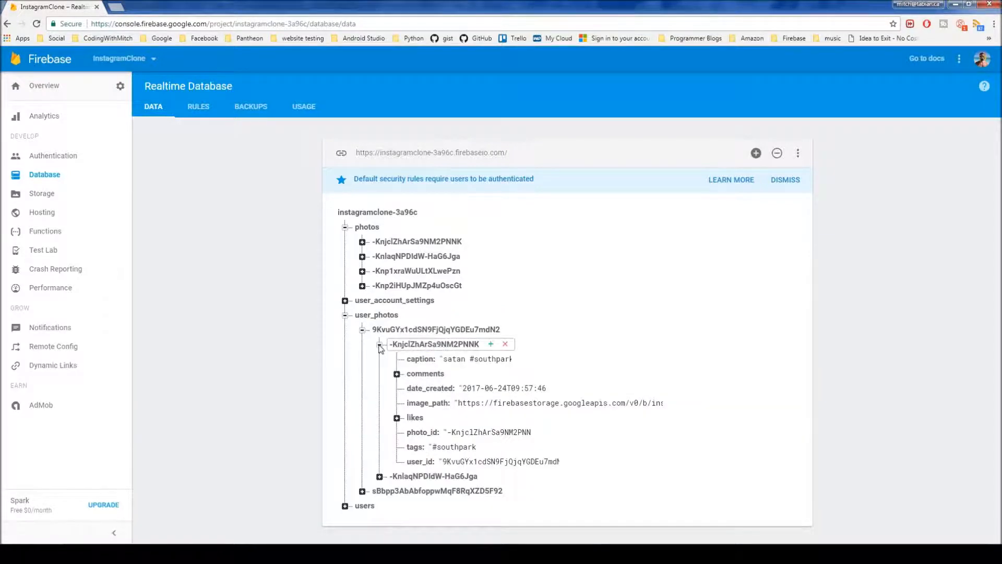
pyautogui.click(380, 344)
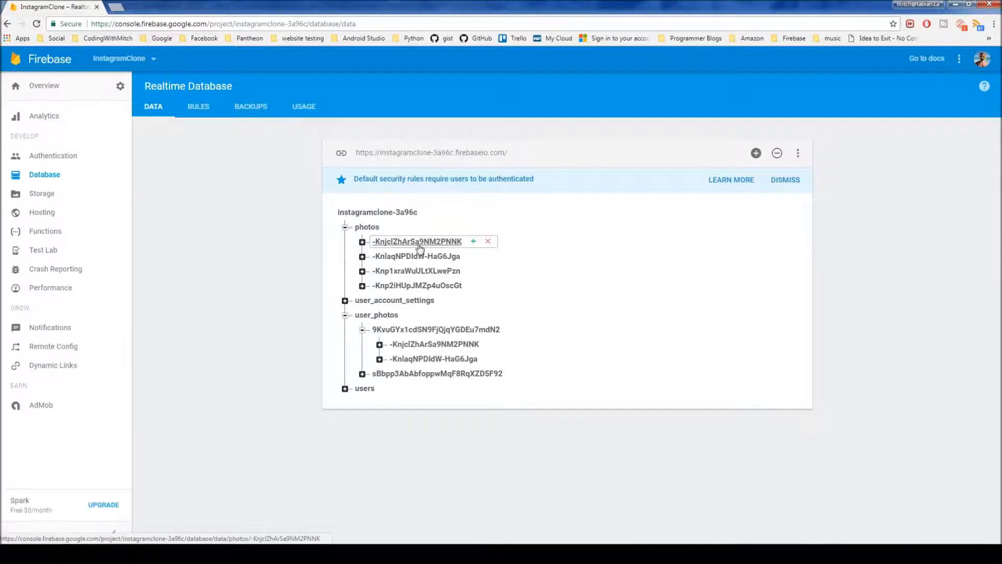
pyautogui.click(361, 241)
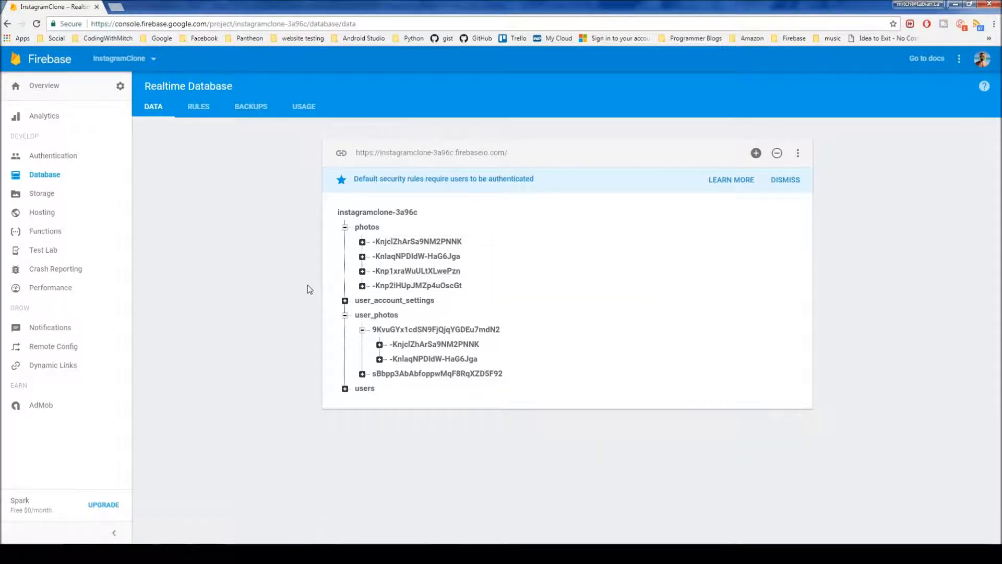
pyautogui.moveTo(192, 403)
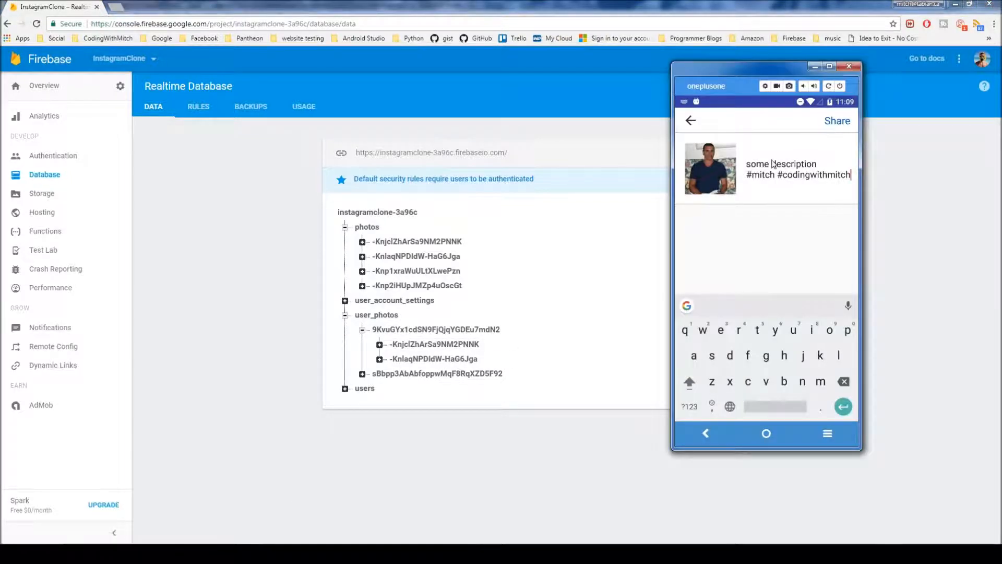
# - Switch to Android Studio's NextActivity.java and place the cursor on the blank line after onCreate
pyautogui.click(849, 66)
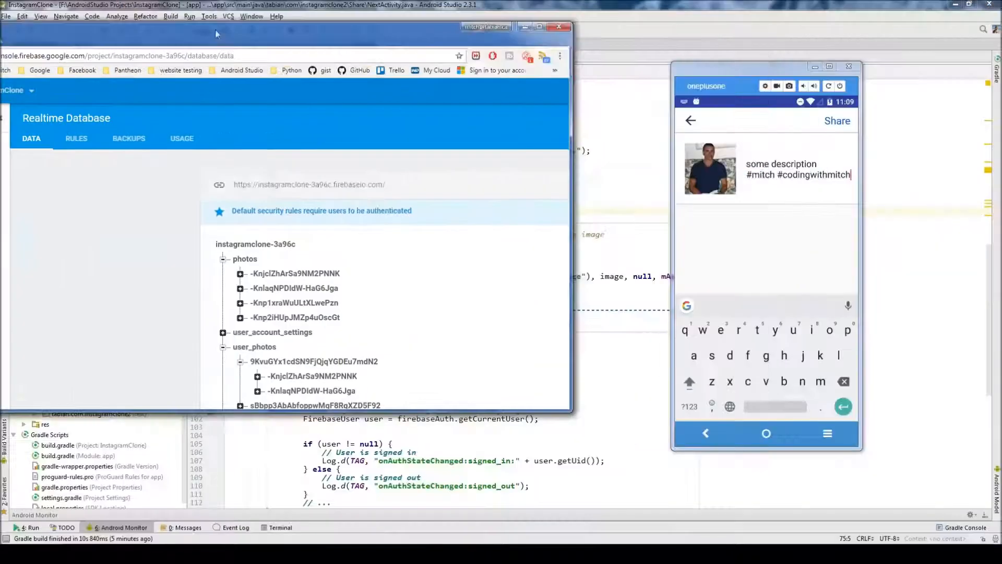
pyautogui.click(559, 26)
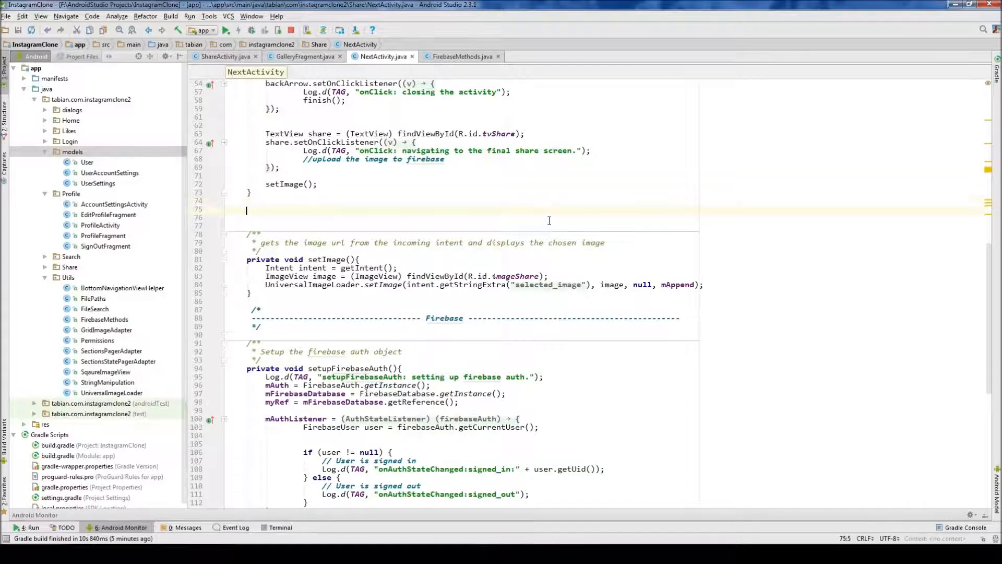
# - Declare a private someMethod and open a /* */ comment with Step 1) Create a data model for Photos
pyautogui.write('private void someMethod')
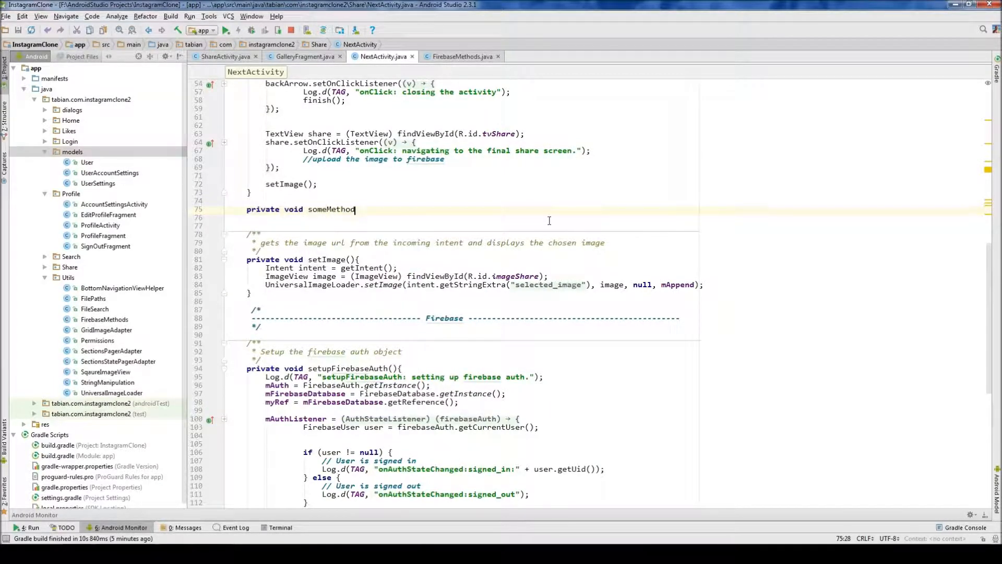
pyautogui.write('(){')
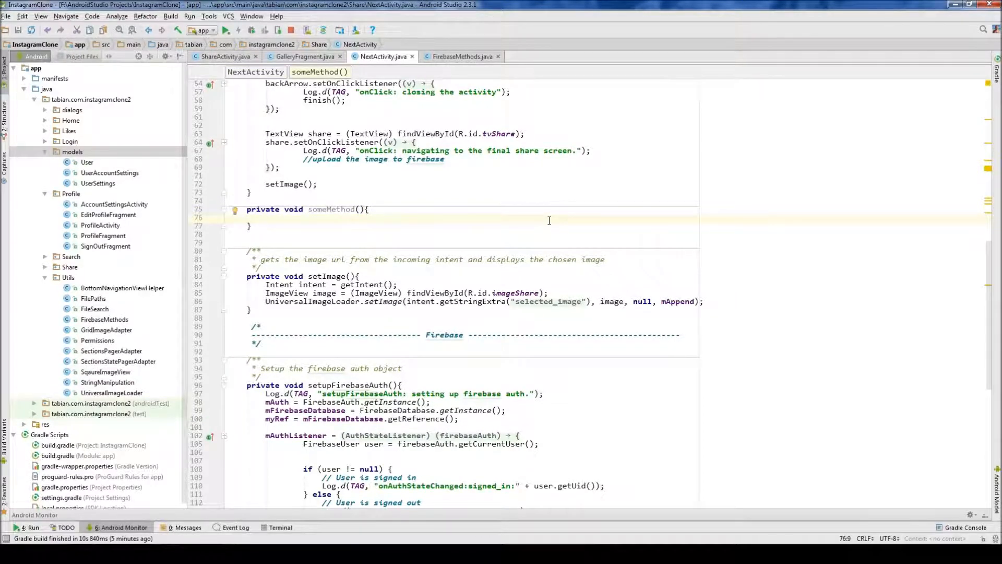
pyautogui.write('..')
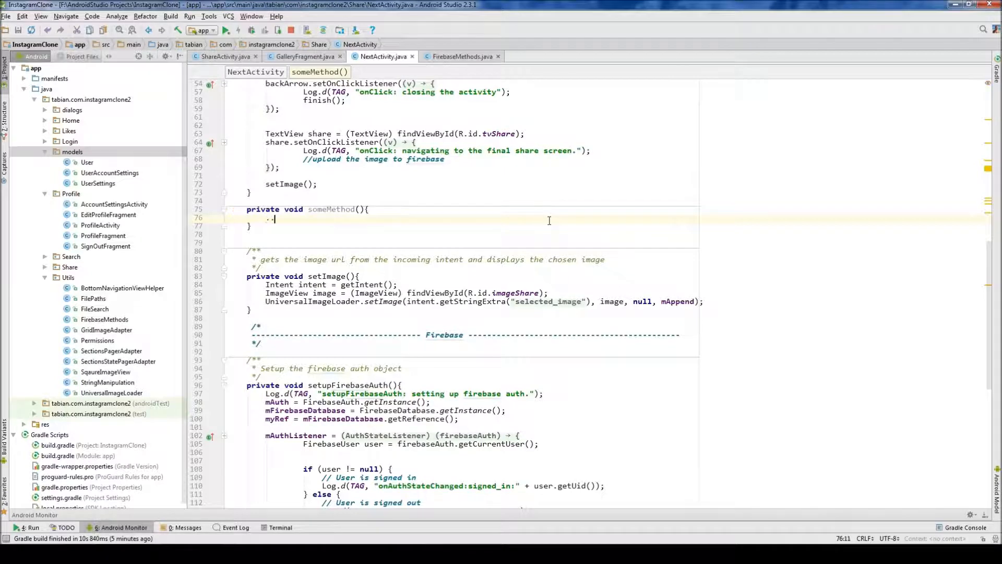
pyautogui.write('// q')
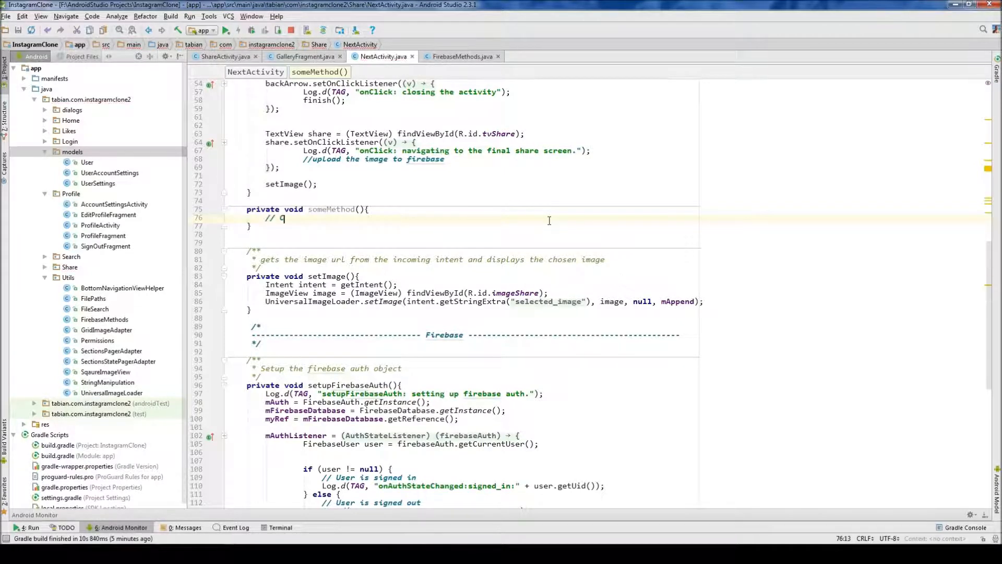
pyautogui.write('Create a do')
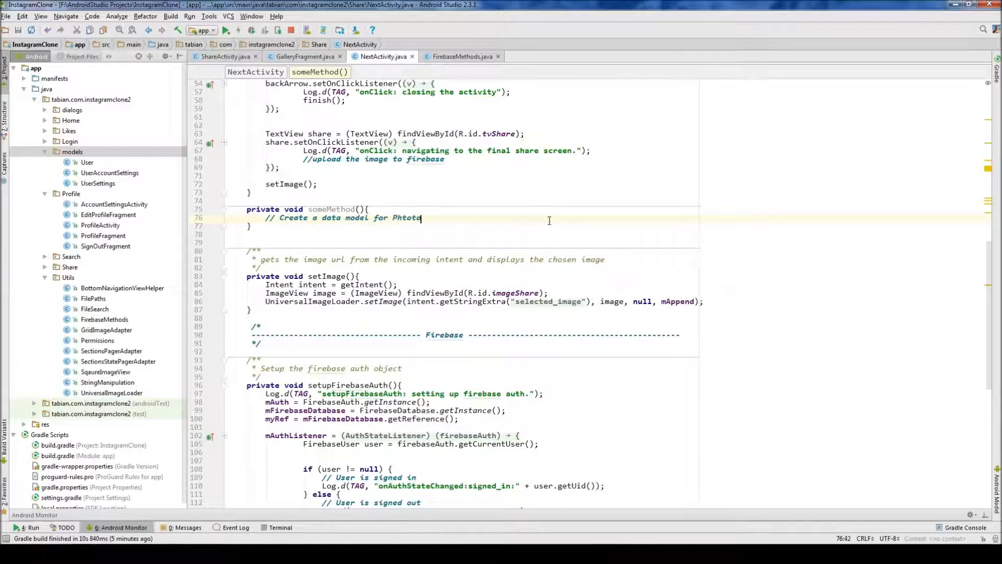
pyautogui.write('Photos')
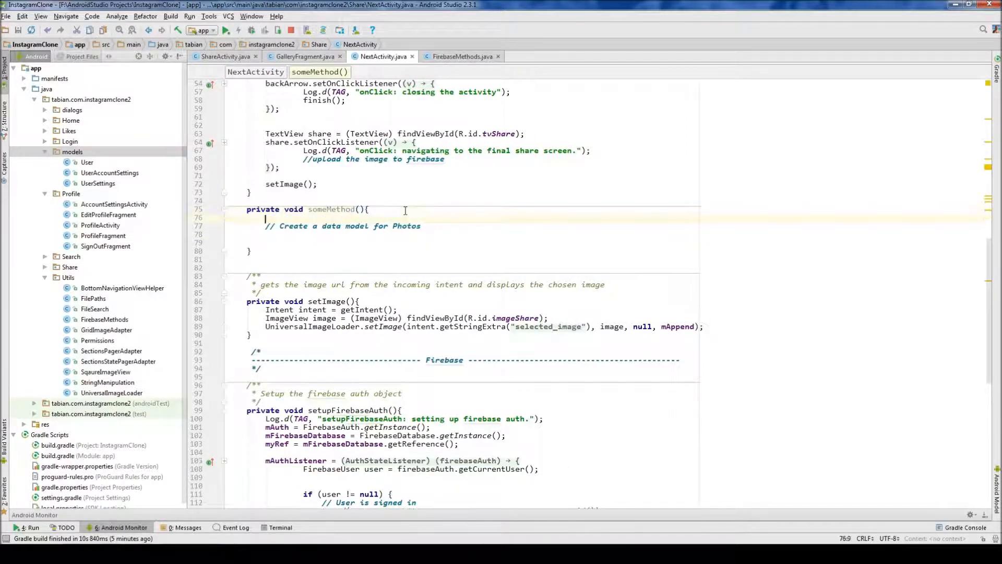
pyautogui.write('/*')
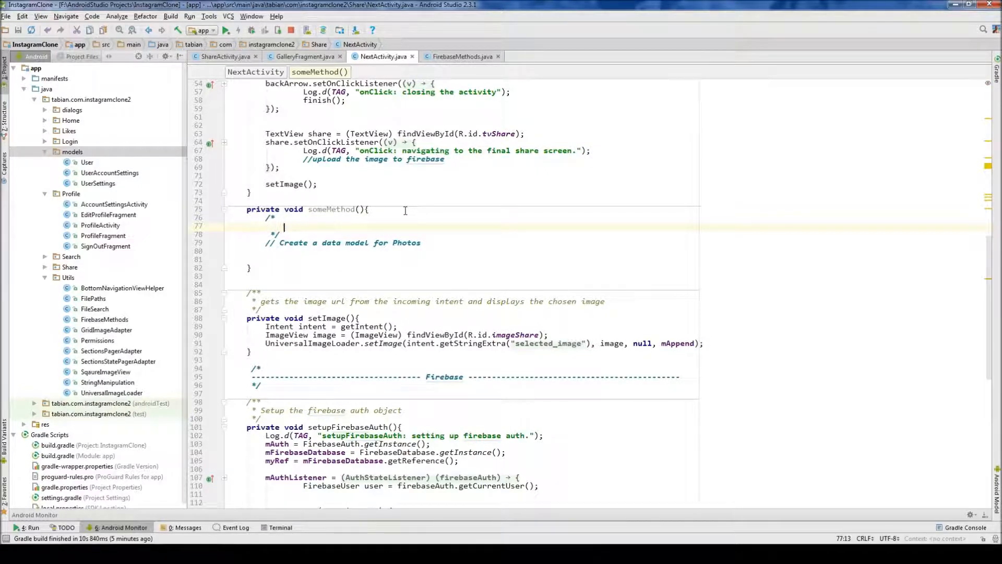
pyautogui.write('Step 1)')
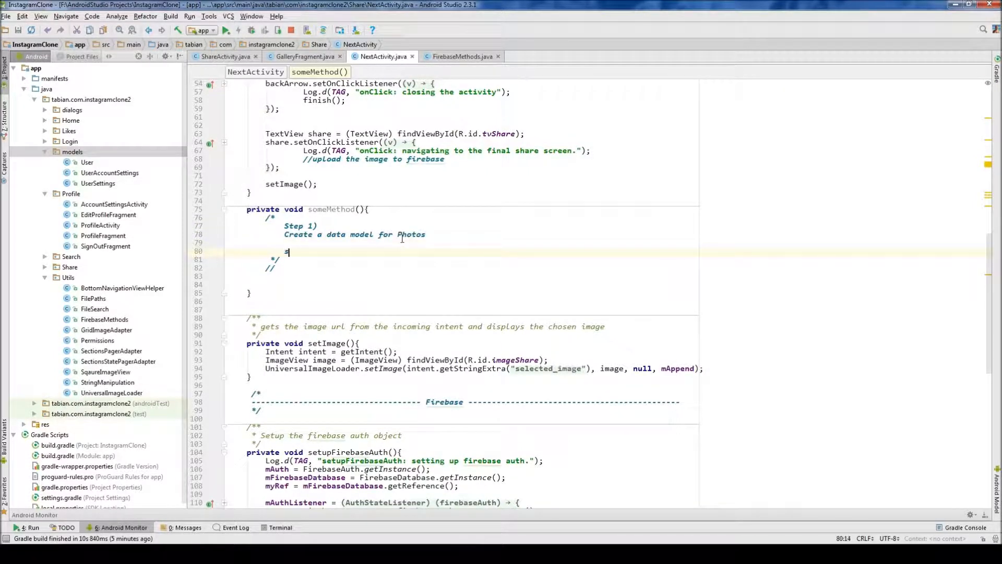
# - Add Step 2) Add properties to the Photo Objects (caption, date, imageUrl, photo_id, tags, user_id)
pyautogui.write('Step 2)')
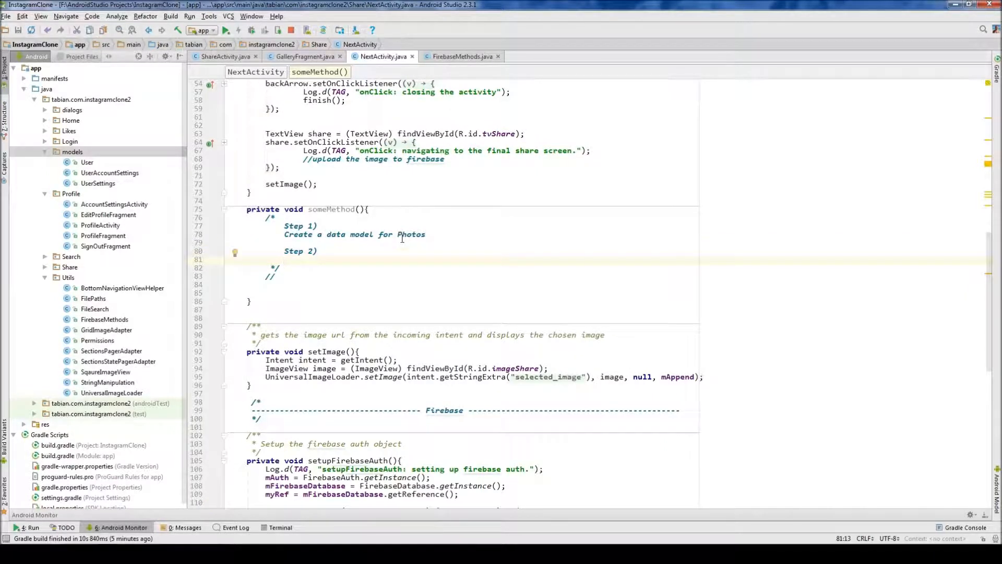
pyautogui.write('Add properties to the P')
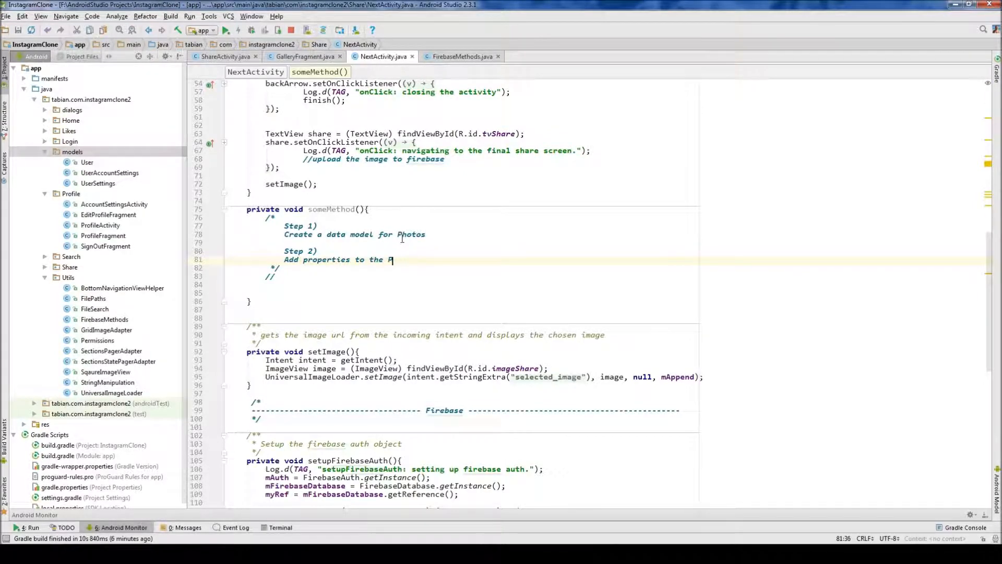
pyautogui.write('hoto Objects')
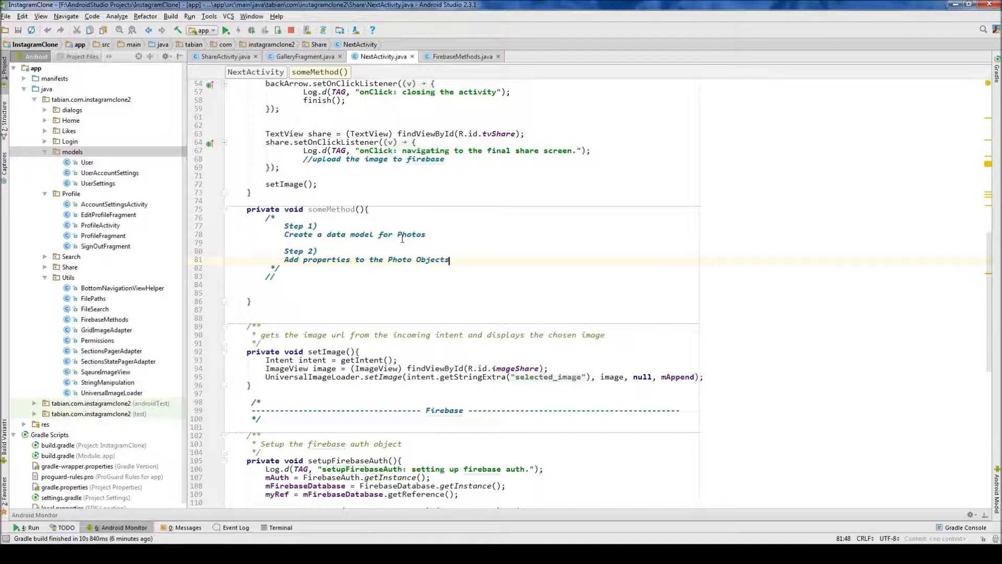
pyautogui.write('(catpion,')
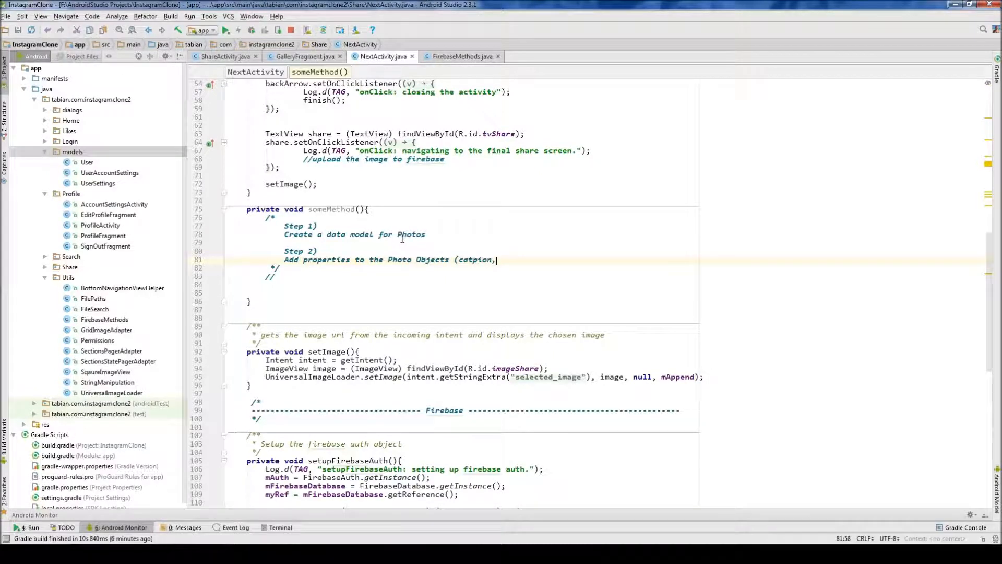
pyautogui.press('BackSpace')
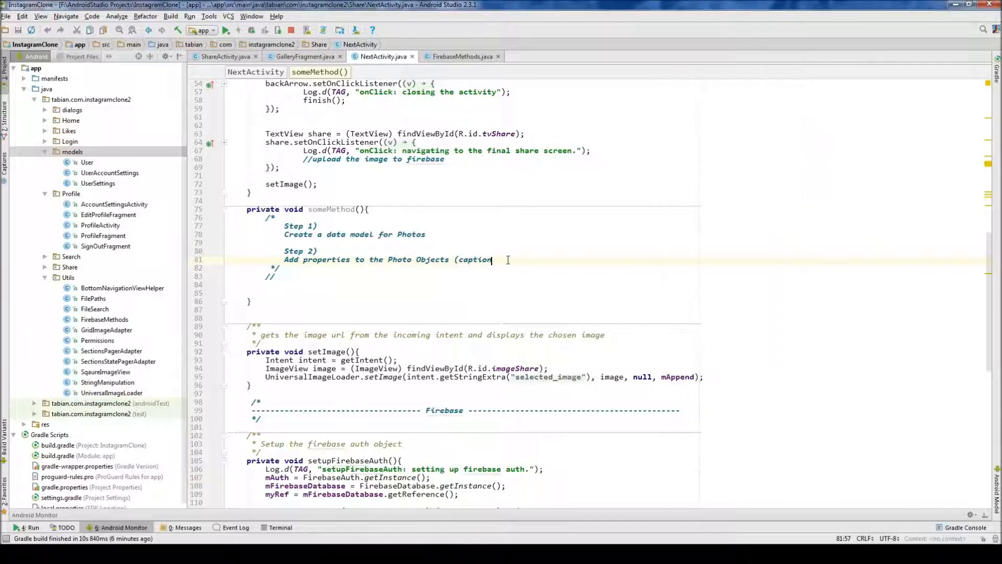
pyautogui.write(', date,')
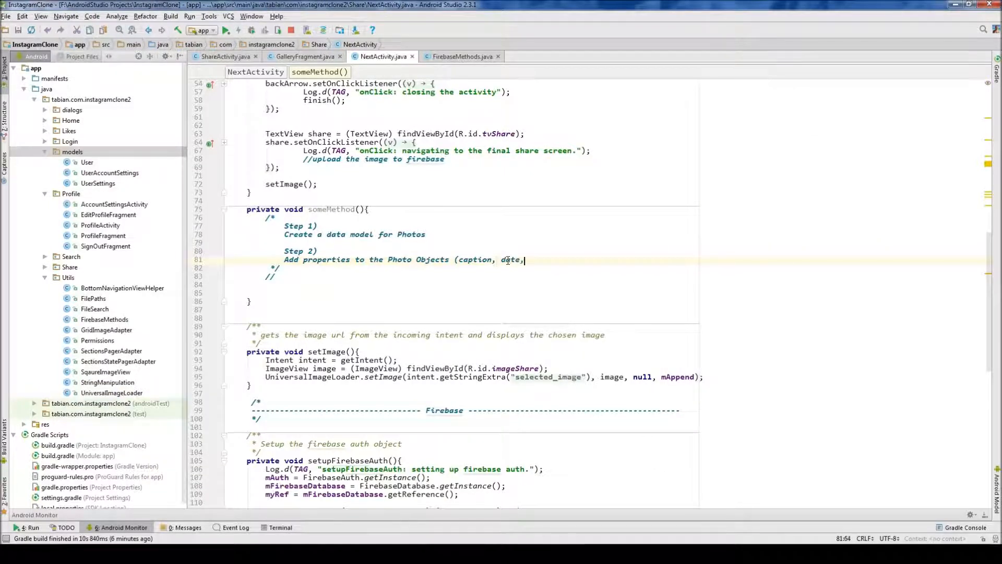
pyautogui.write('imageUIrl,')
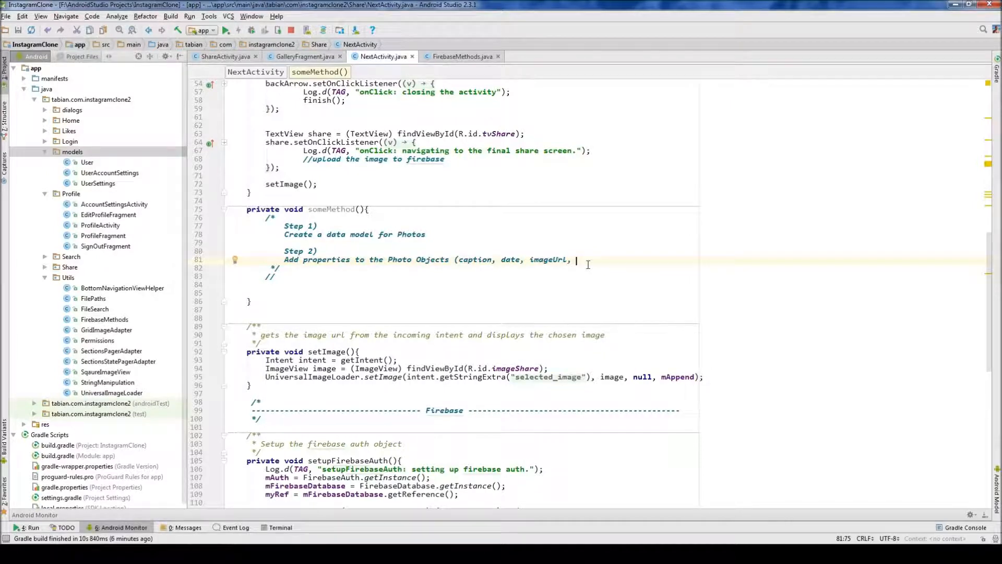
pyautogui.write('photo_id,')
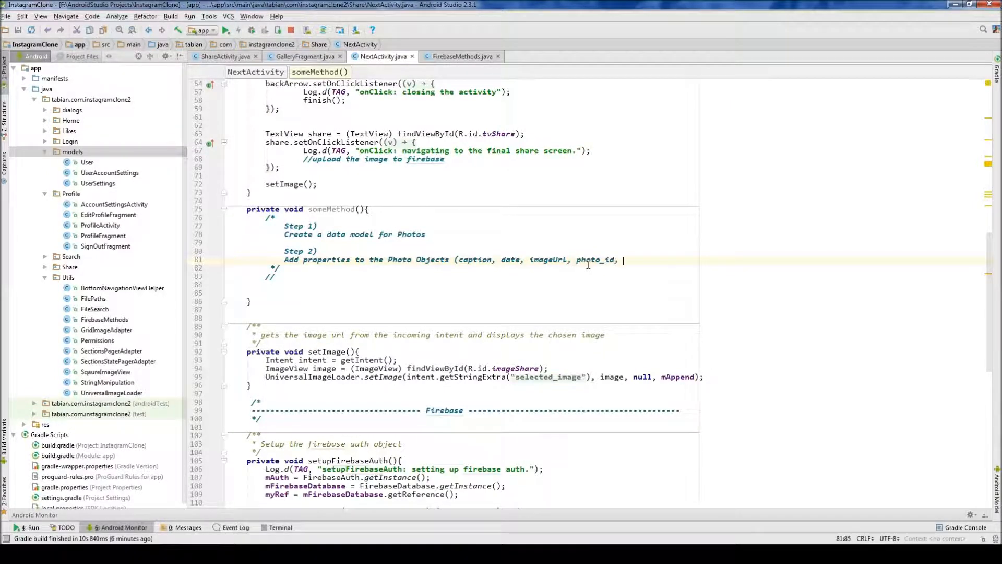
pyautogui.write('tags,')
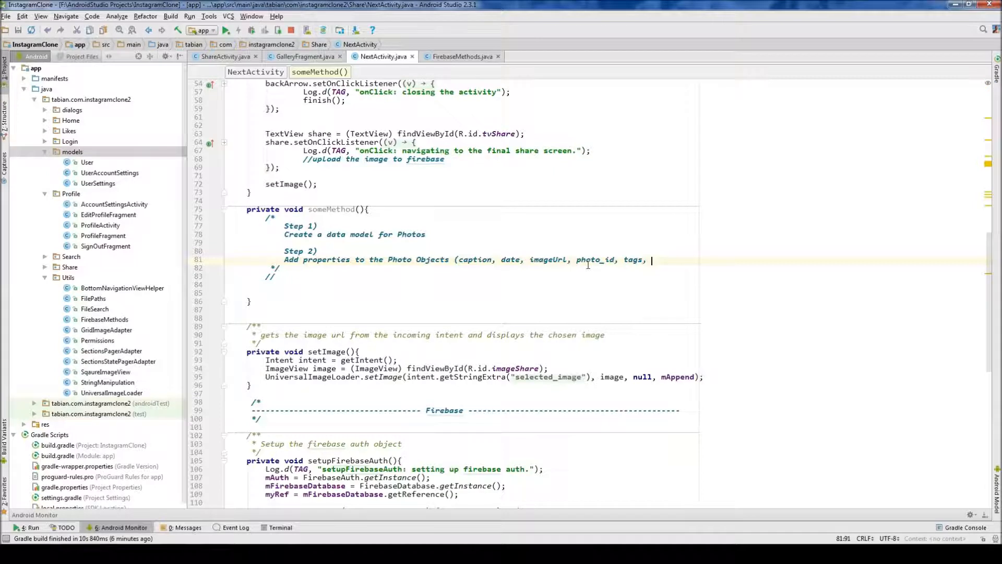
pyautogui.write('us')
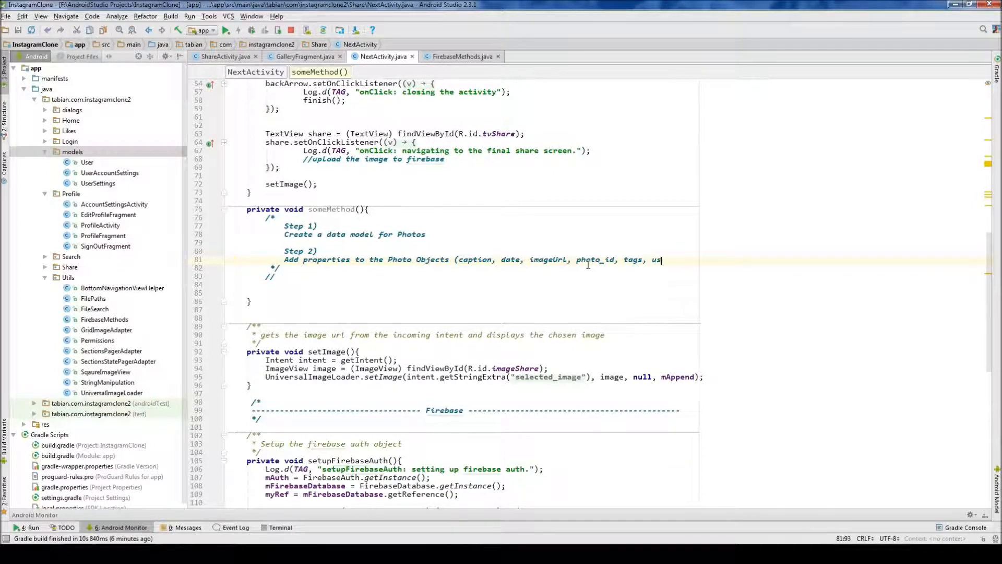
pyautogui.write('er_id)')
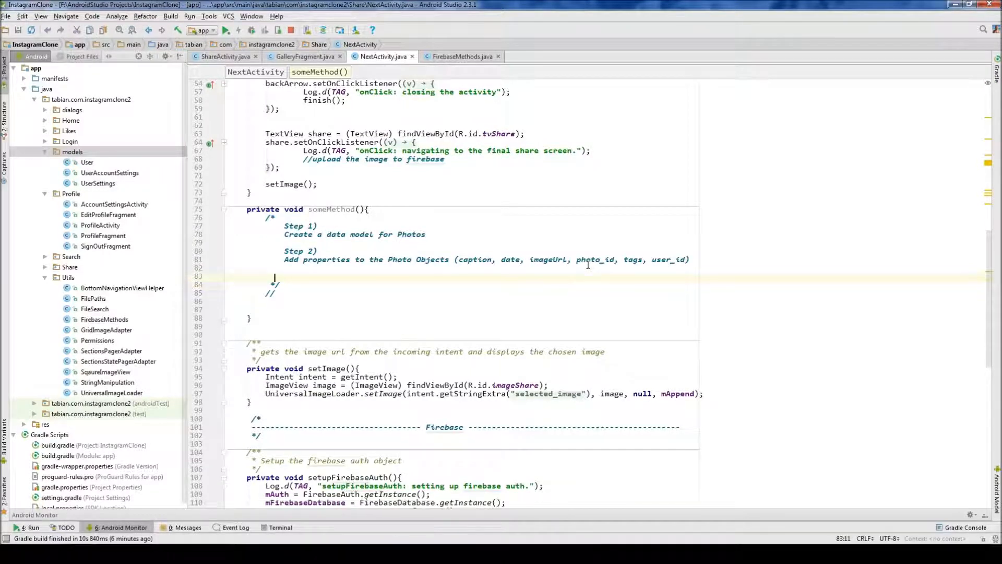
# - Write 'Step 3) Count the number of photos that the user already has.' in the comment
pyautogui.write('Step 3)')
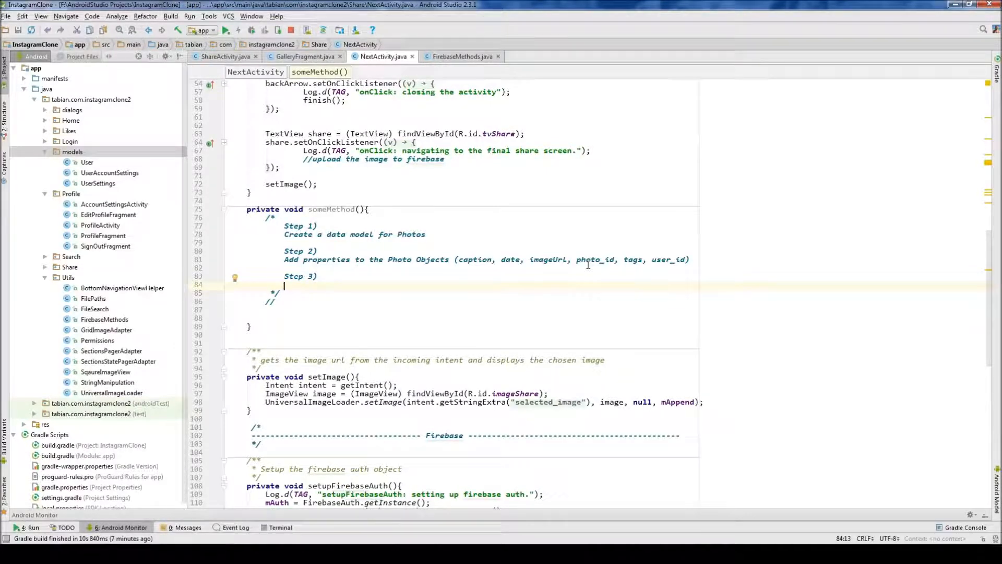
pyautogui.write('Count the number of photos that the user')
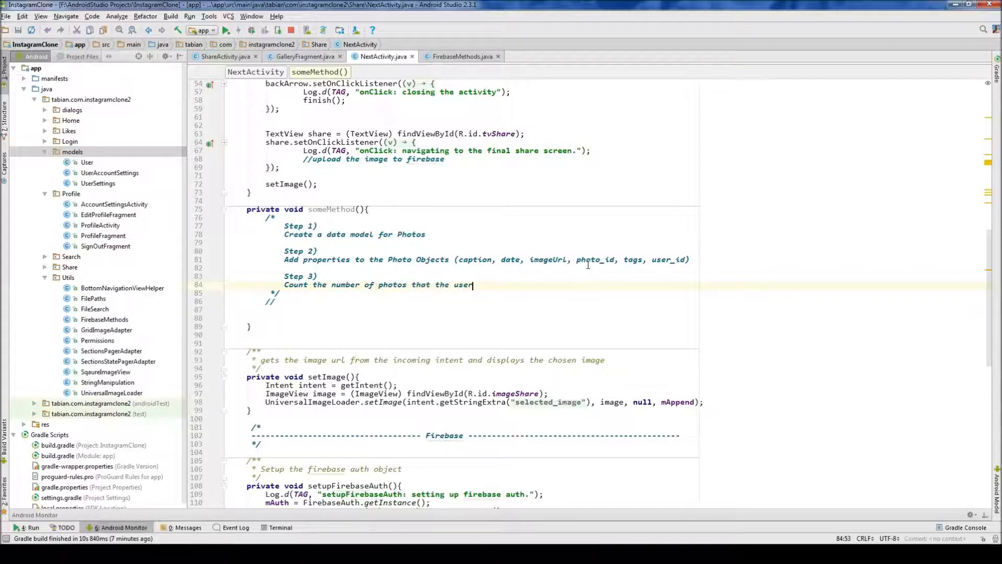
pyautogui.write('already has.')
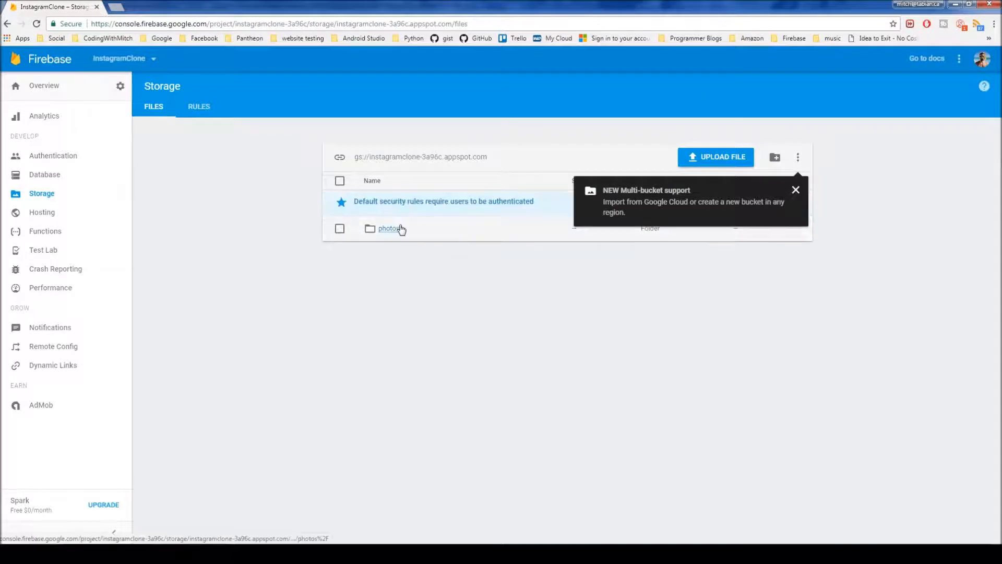
# - Open the photos folder in Firebase Storage to view the user's stored images
pyautogui.click(389, 228)
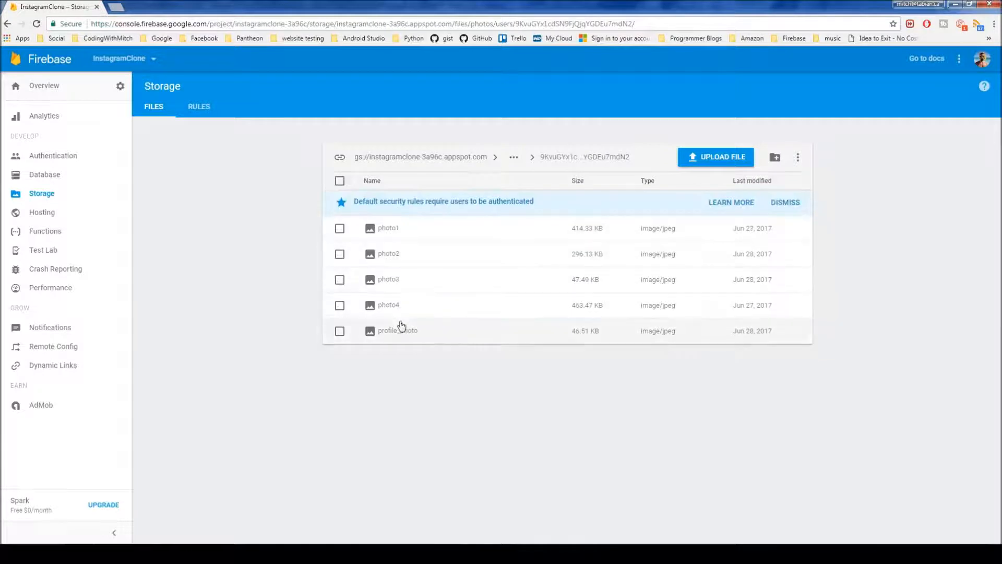
pyautogui.moveTo(399, 231)
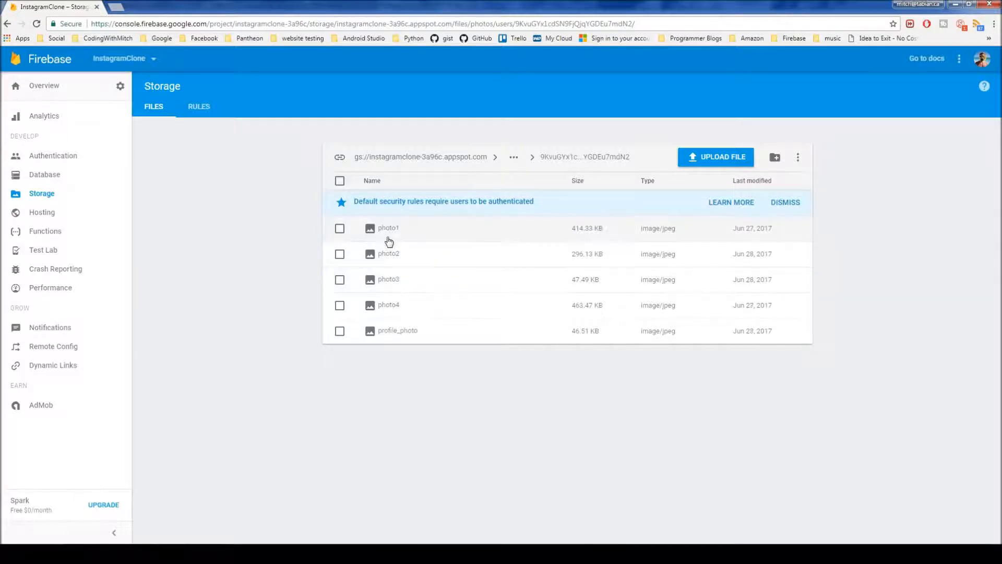
pyautogui.moveTo(417, 331)
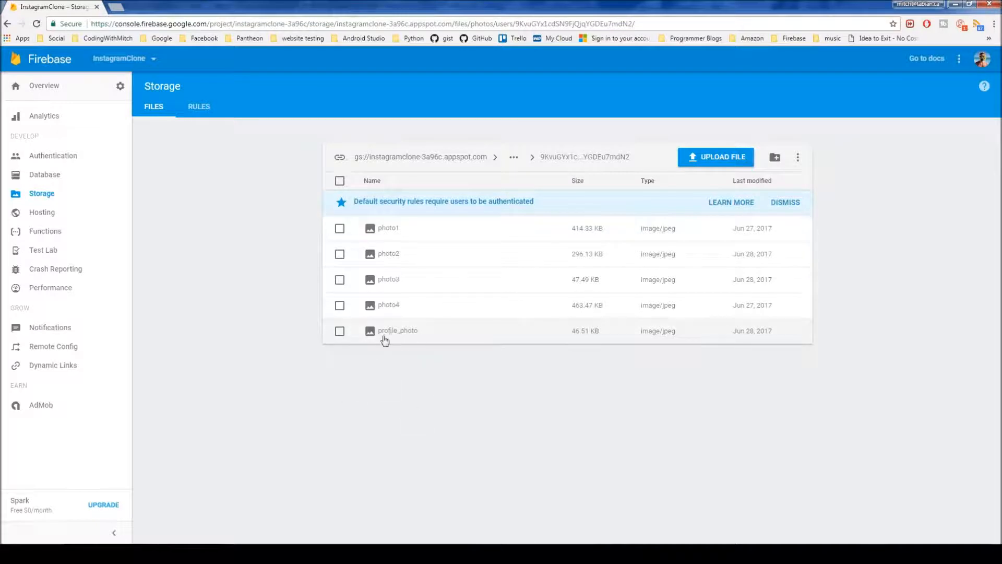
pyautogui.moveTo(413, 353)
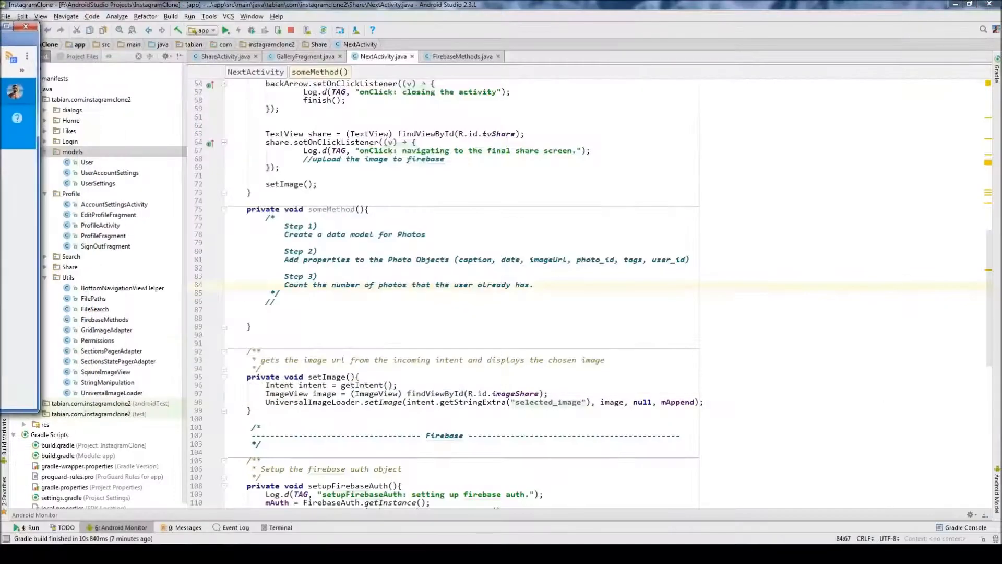
# - Write Step 4) Upload the photo to Firebase Storage and insert new nodes in the Firebase Database
pyautogui.write('Step 4)')
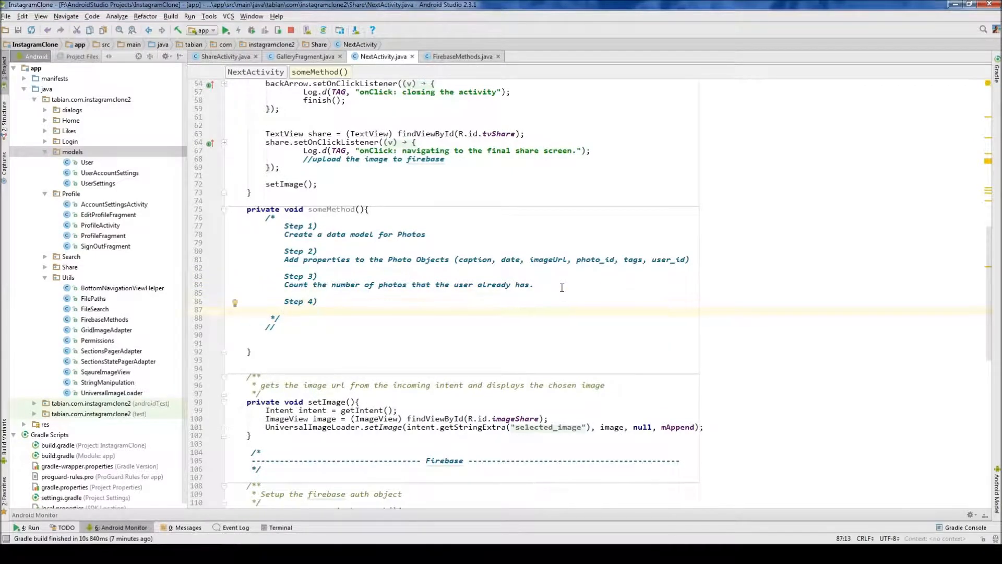
pyautogui.write('Upad the')
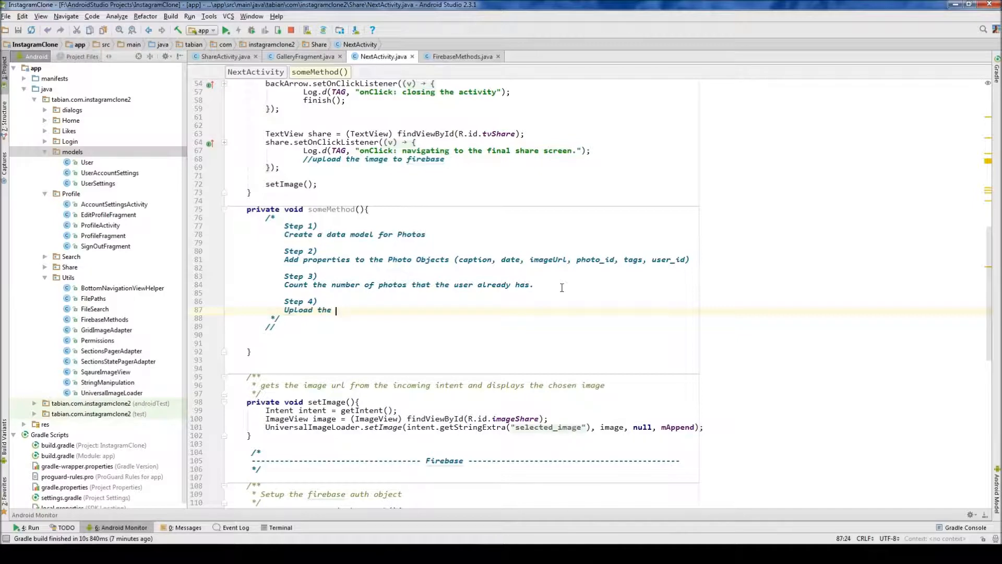
pyautogui.write('phot to F')
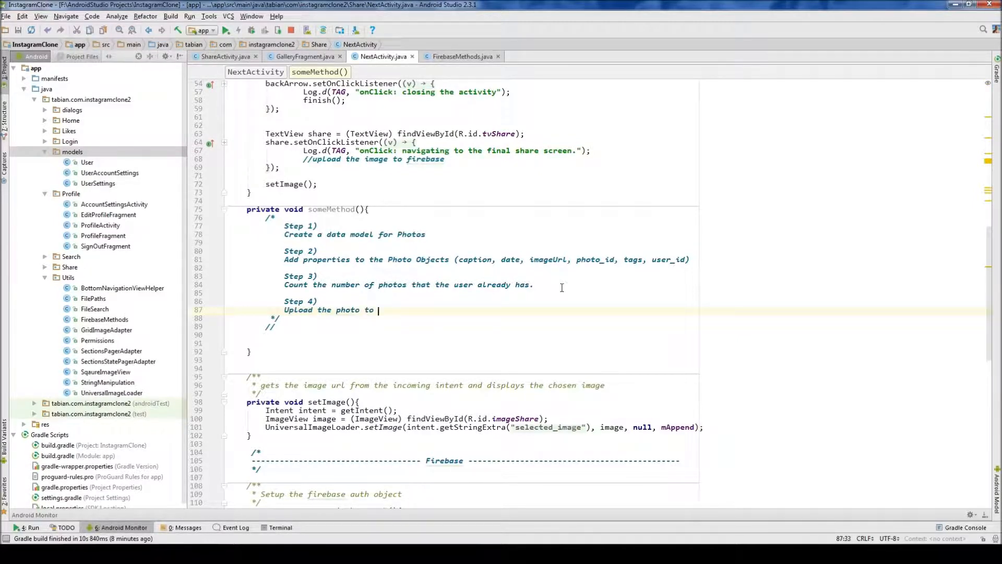
pyautogui.write('Firebase Store')
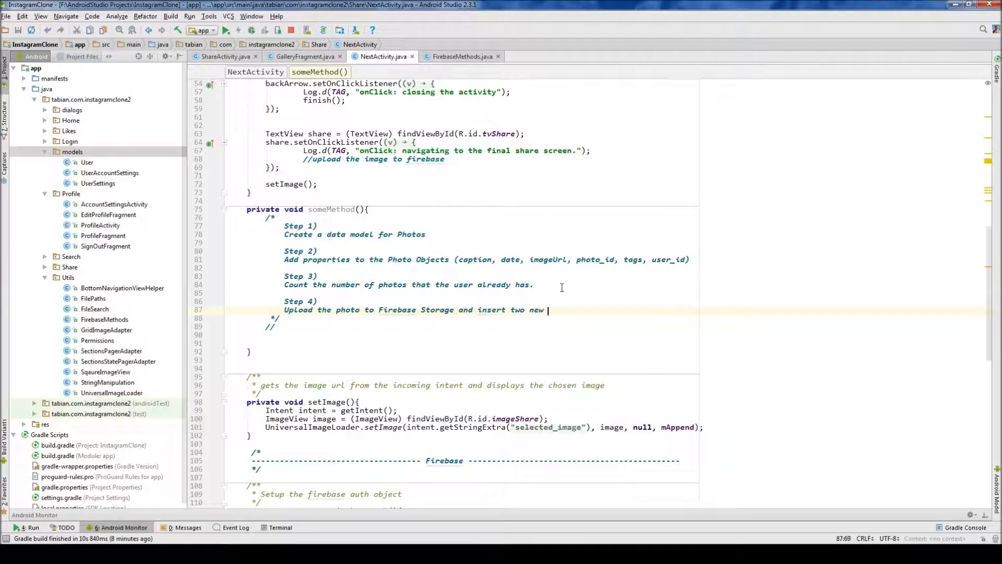
pyautogui.write('nodes in the Firebase Database')
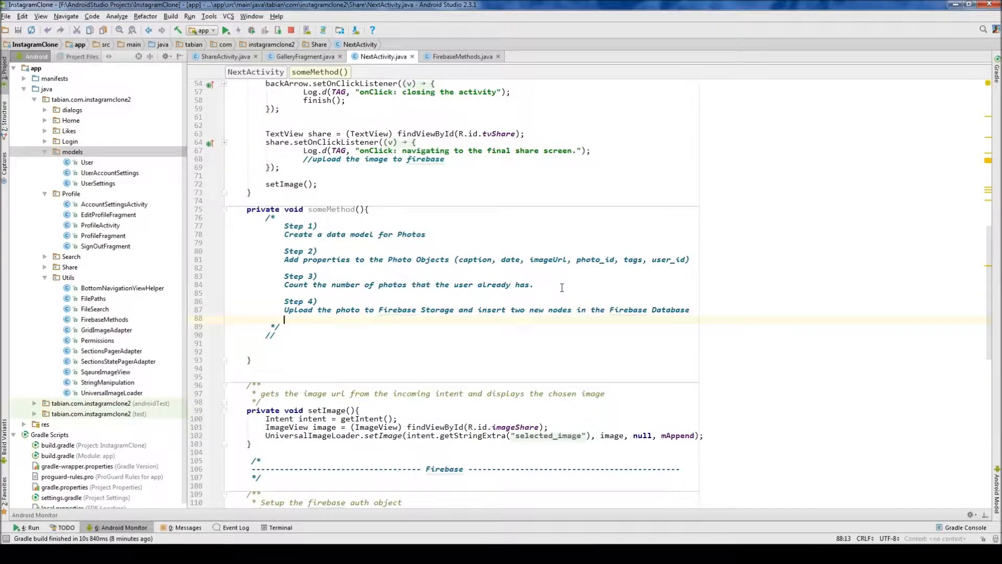
# - List the two nodes under Step 4: the 'photos' node and the 'user_photos' node
pyautogui.write('1)')
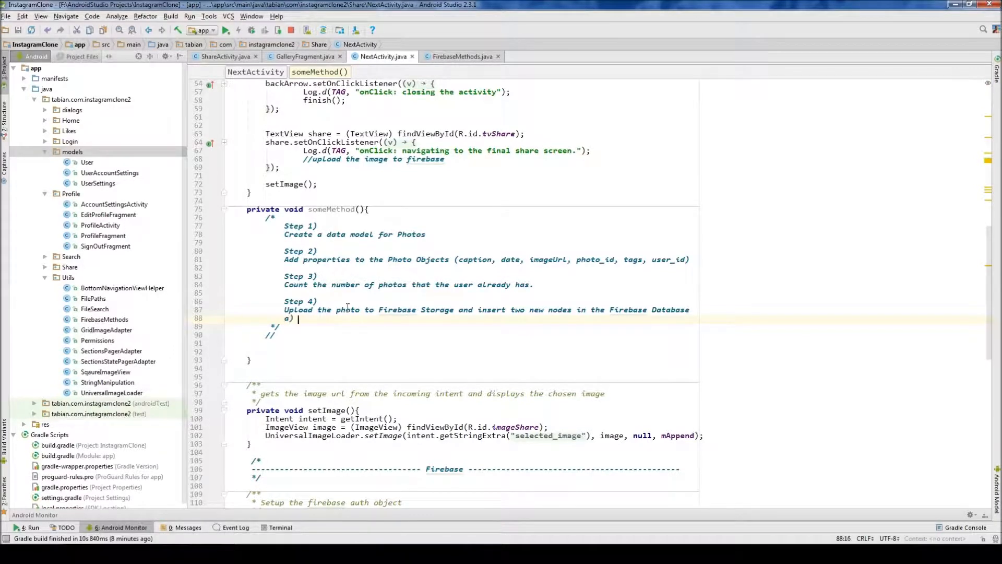
pyautogui.write("'P")
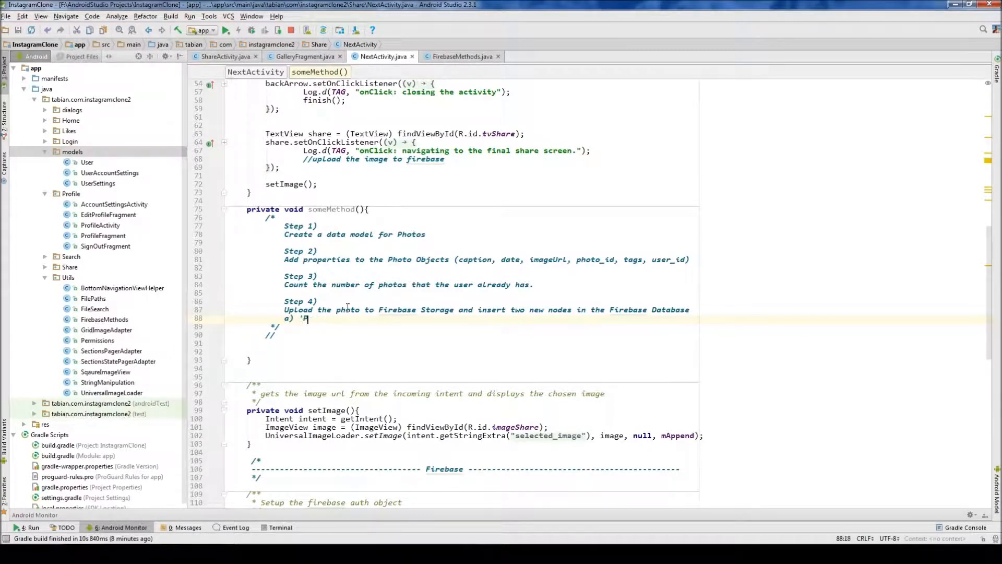
pyautogui.write("hoto' node")
pyautogui.write('b)')
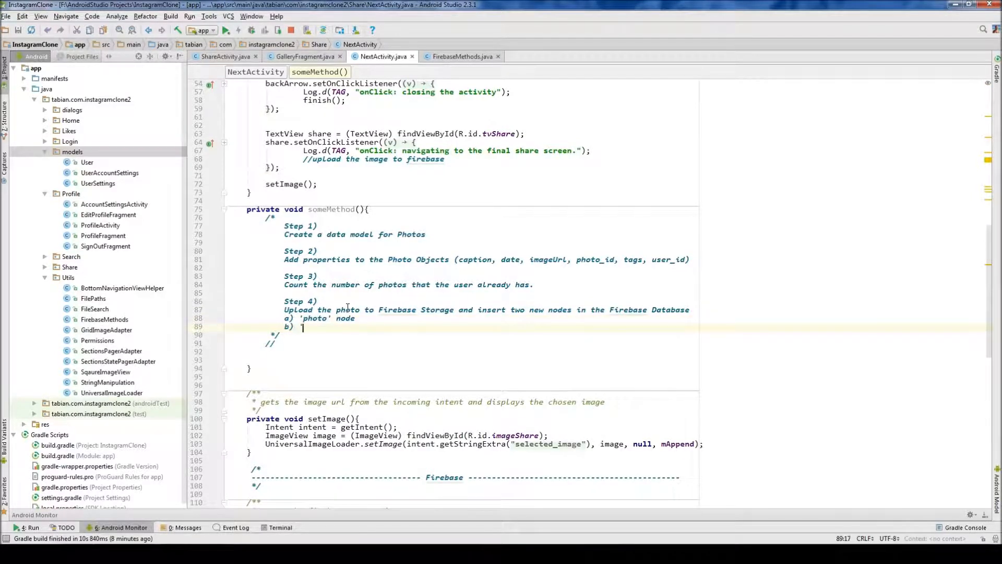
pyautogui.write('user_phot')
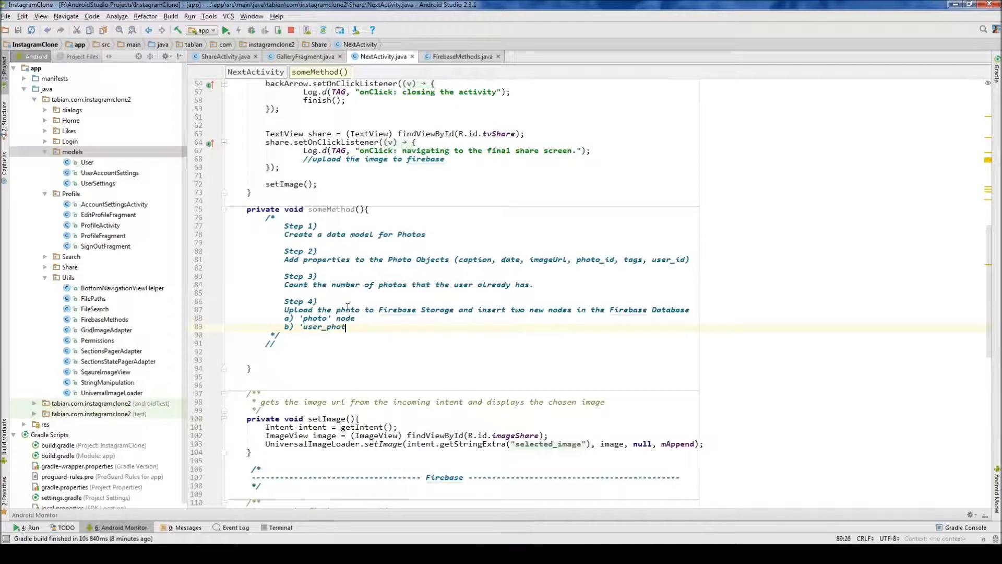
pyautogui.write("os' node")
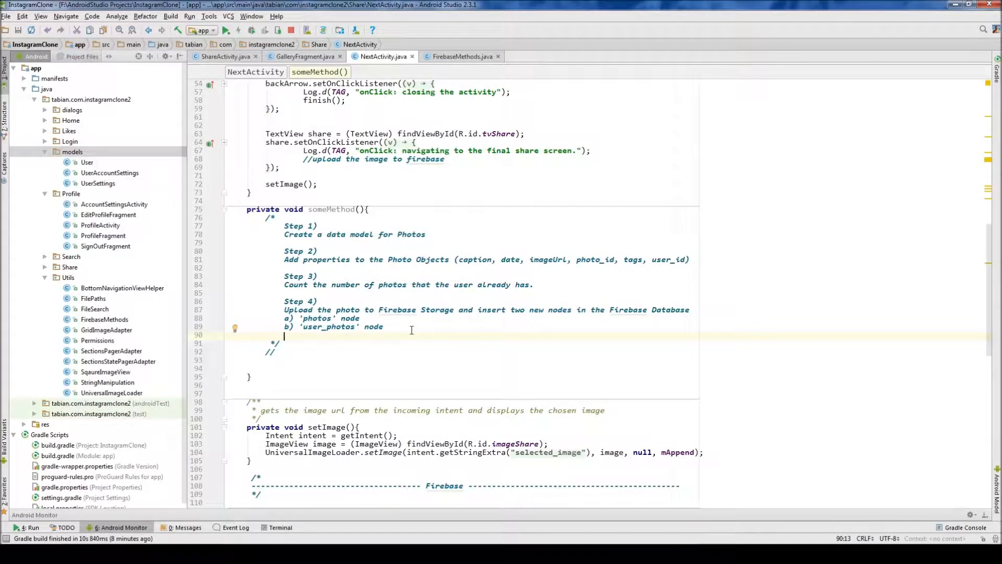
# - Reword Step 4 into a) Storage upload, b) insert into 'photos', c) insert into 'user_photos'
pyautogui.click(284, 309)
pyautogui.write('a) ')
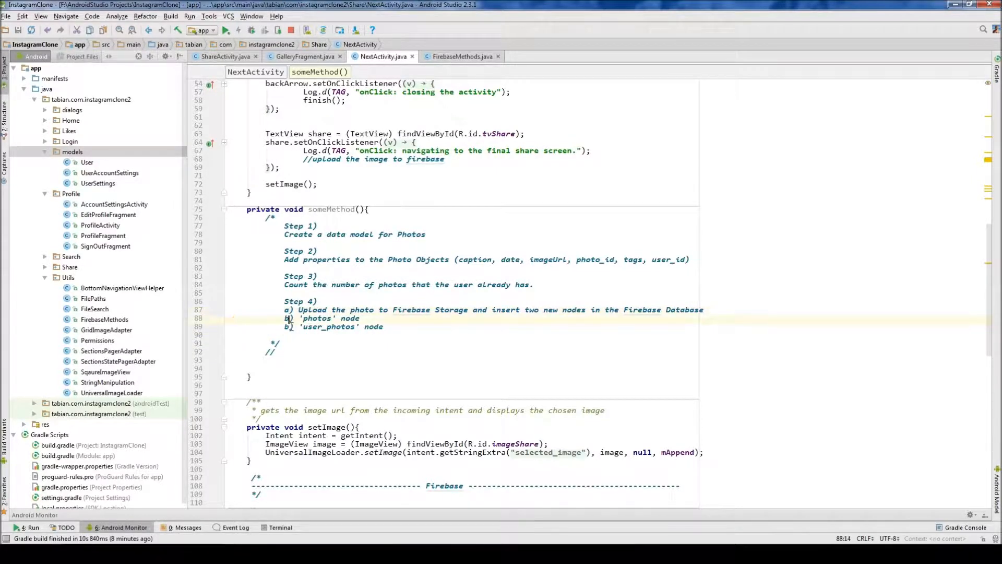
pyautogui.write('c')
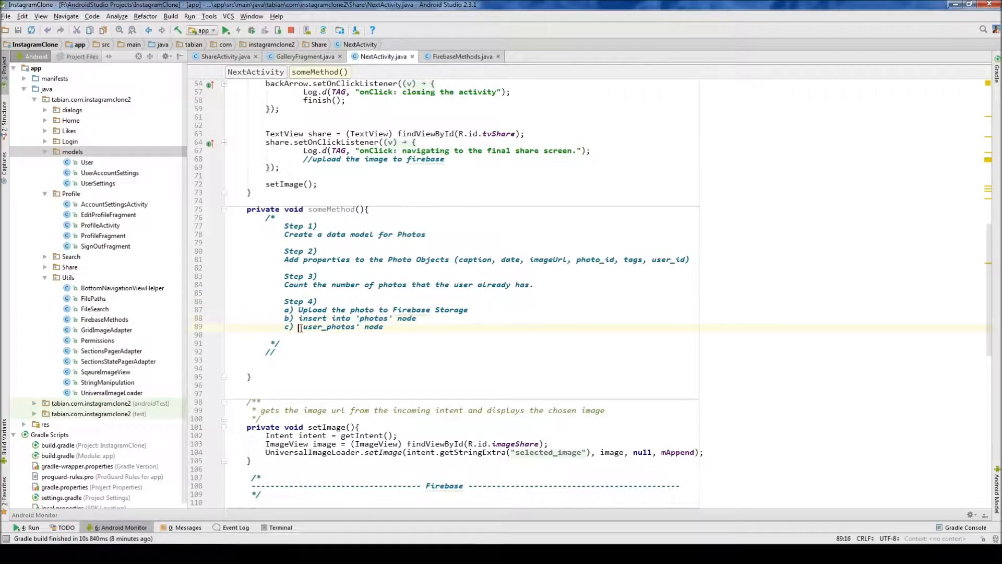
pyautogui.write('insert into')
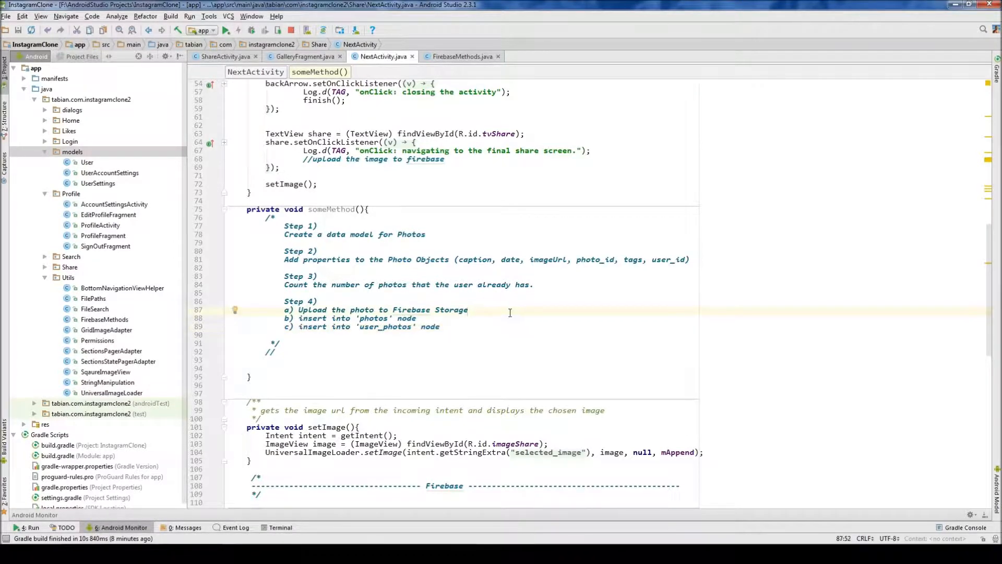
pyautogui.moveTo(404, 279)
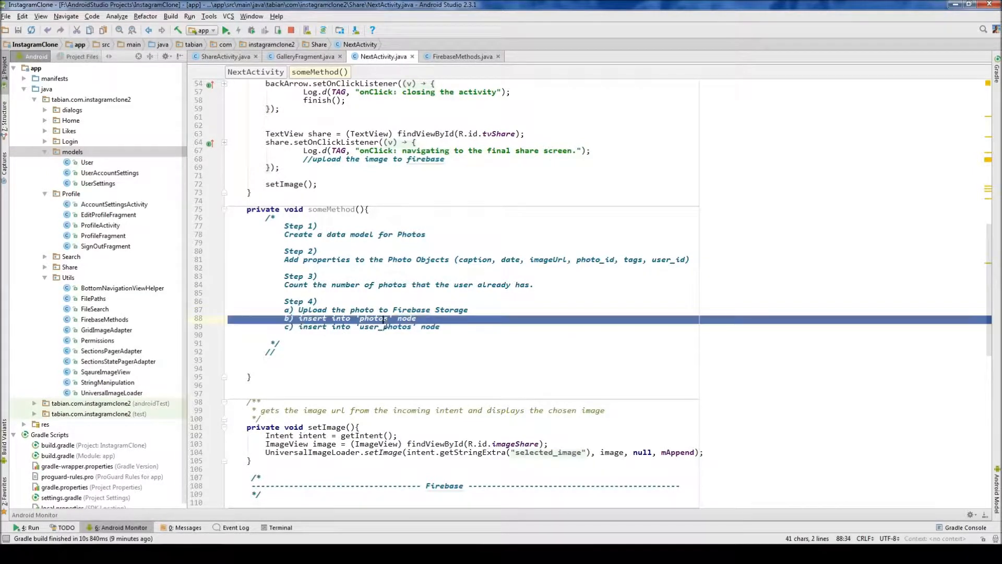
pyautogui.doubleClick(385, 326)
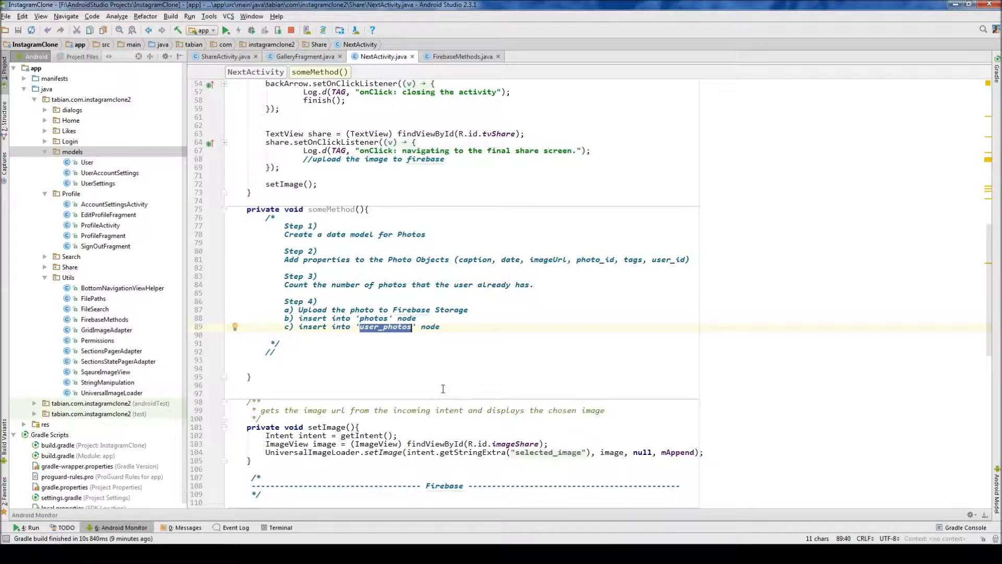
pyautogui.click(292, 365)
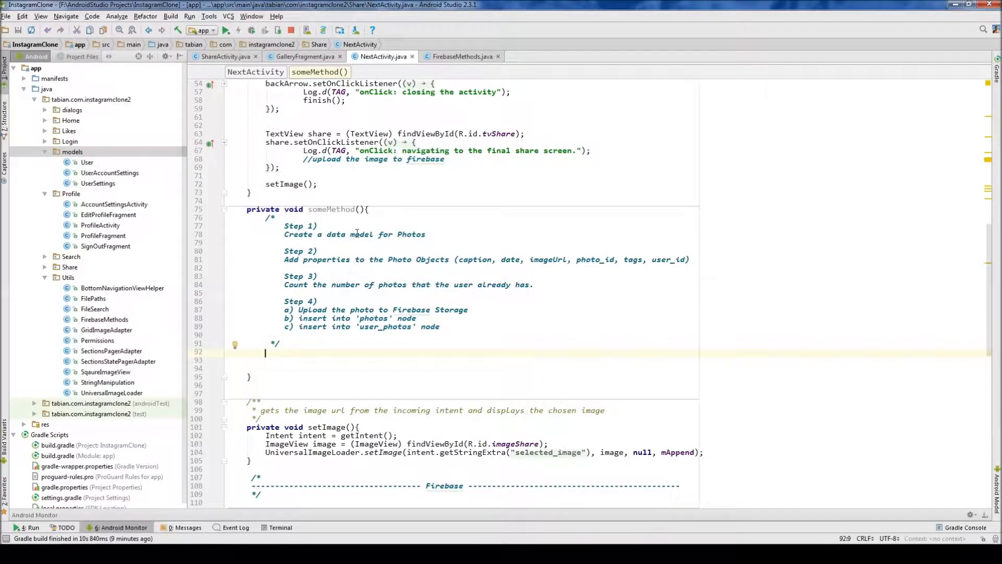
pyautogui.moveTo(408, 277)
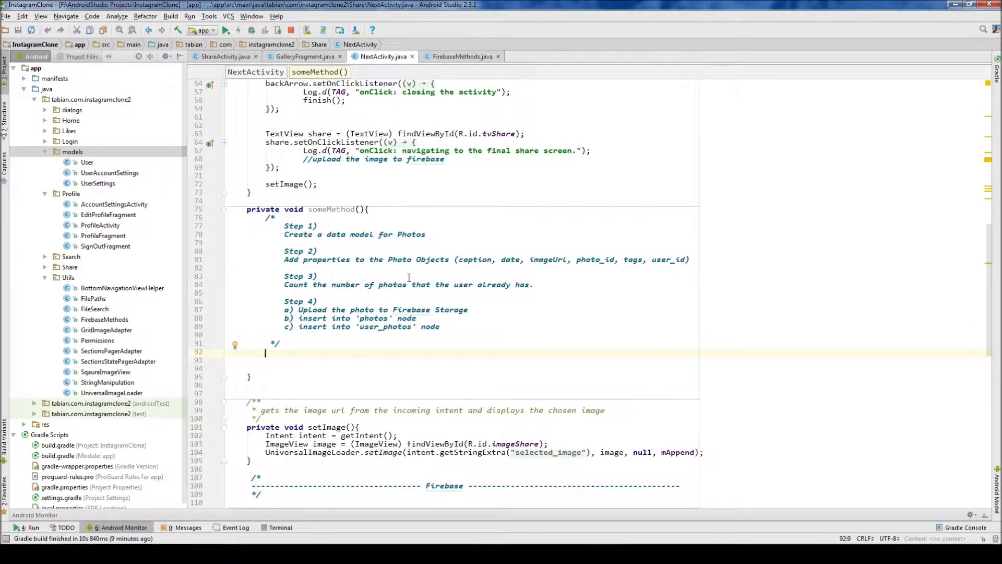